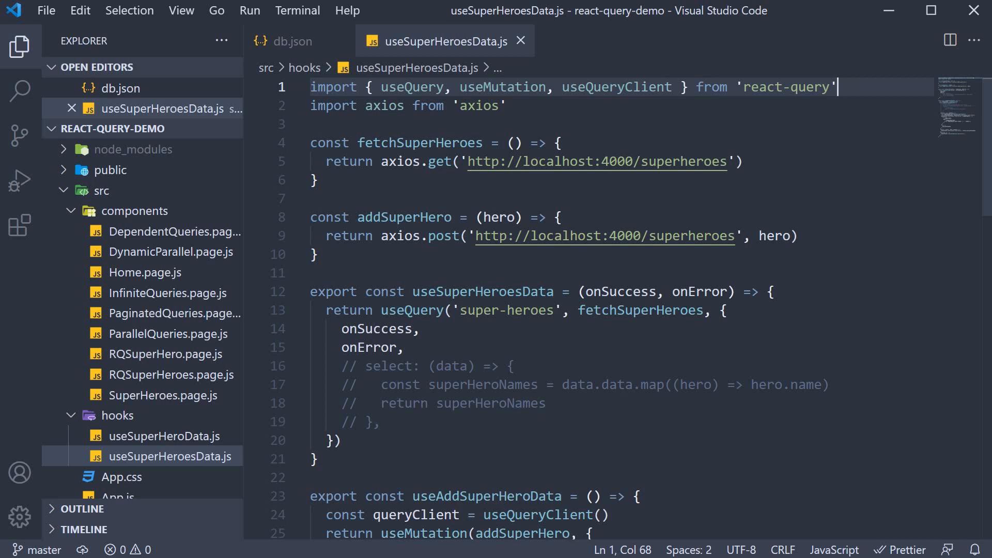
mouse_move(156, 172)
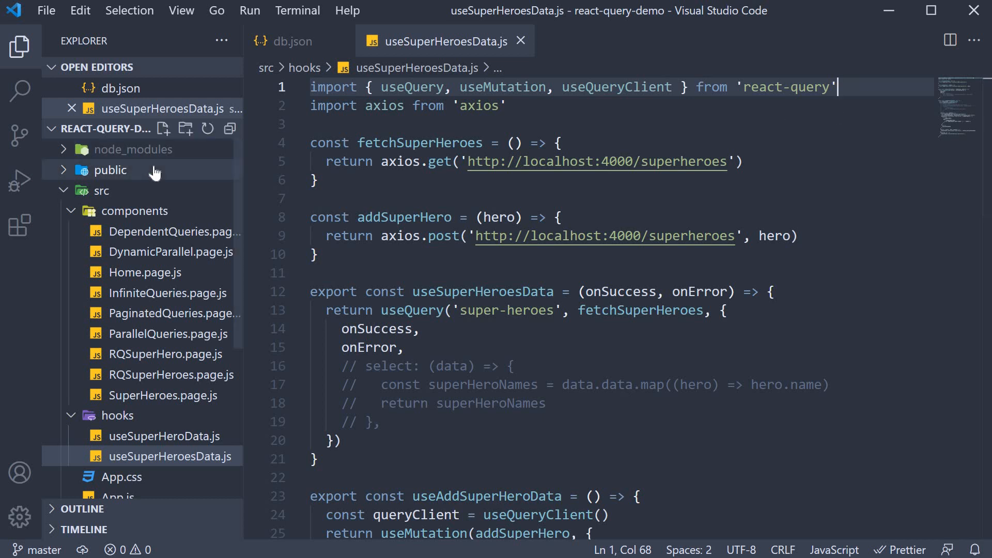
Create src/utils/axios-utils.js in a new utils folder, then hide the sidebar
left_click(185, 129)
type("utils")
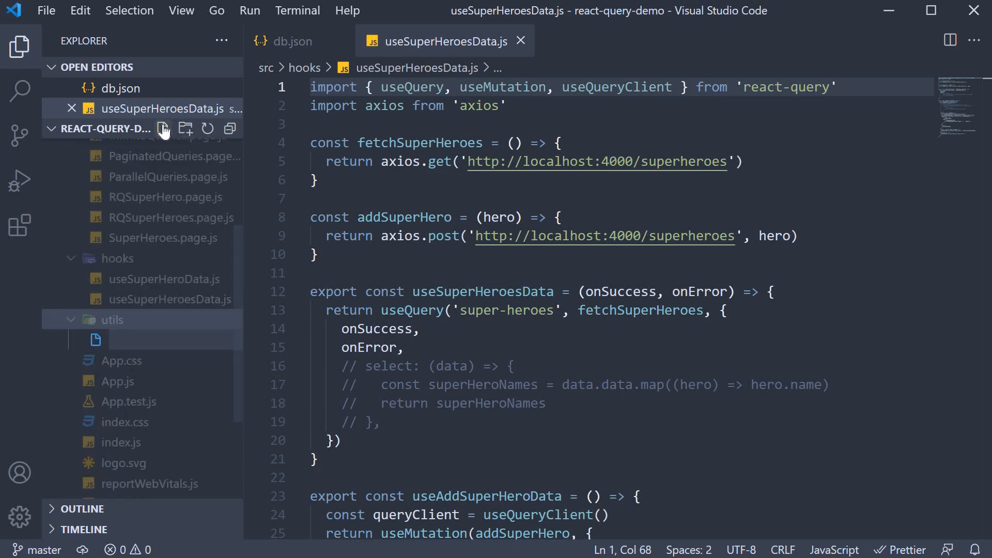
type("axios")
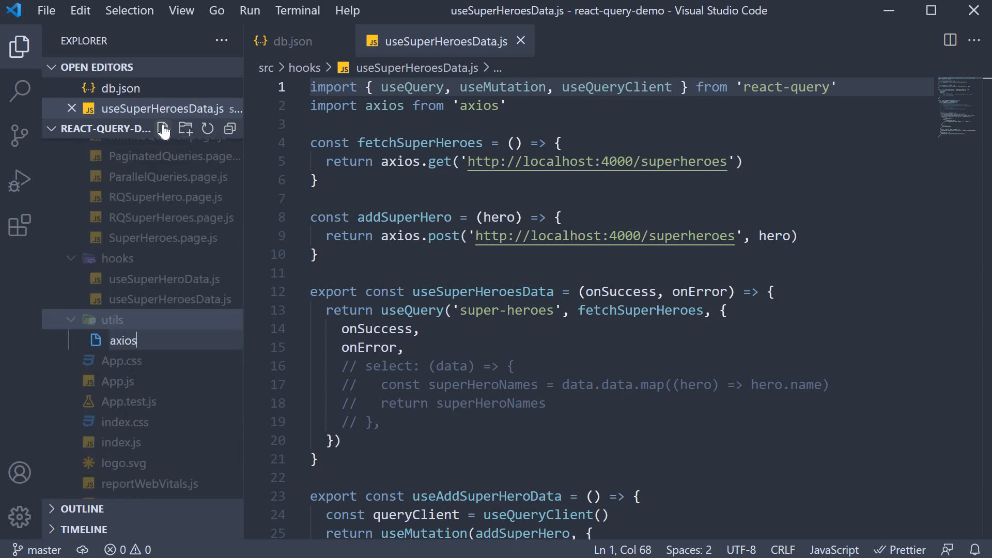
type("-utils.js")
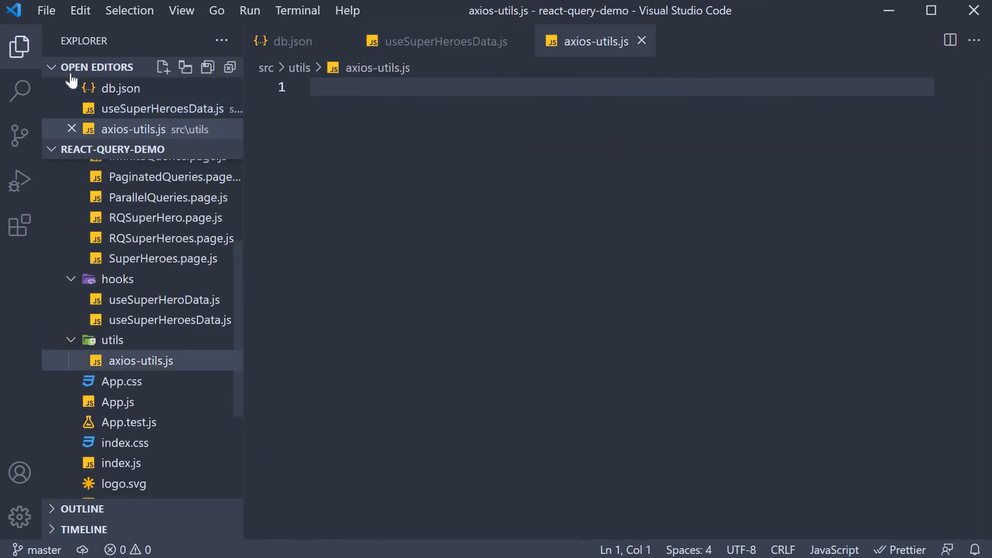
left_click(19, 47)
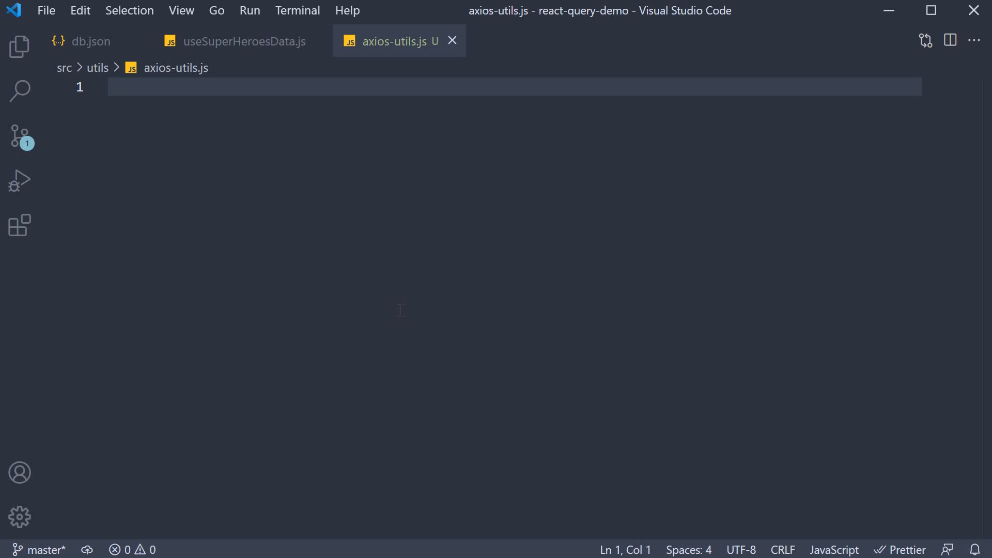
type("import axios from 'axios")
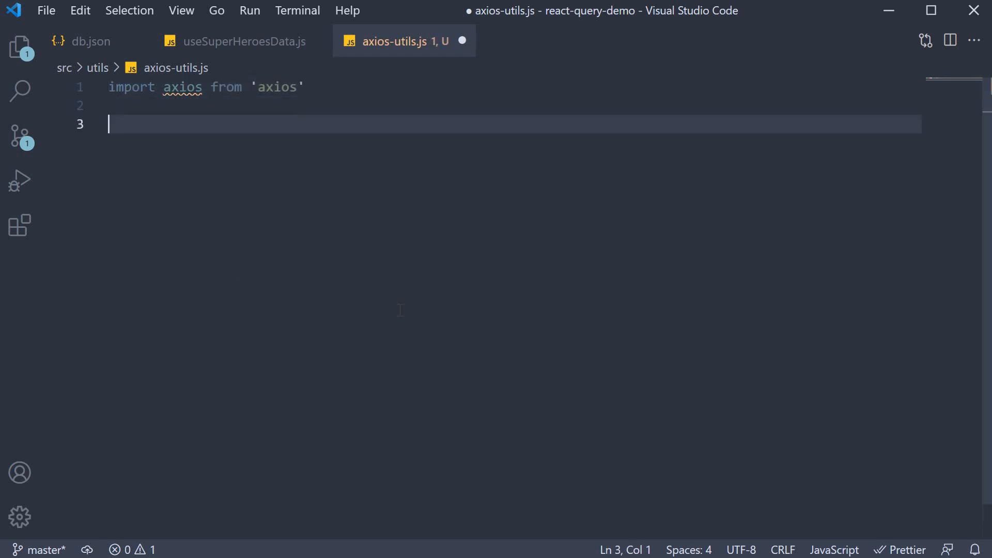
type("const client = a")
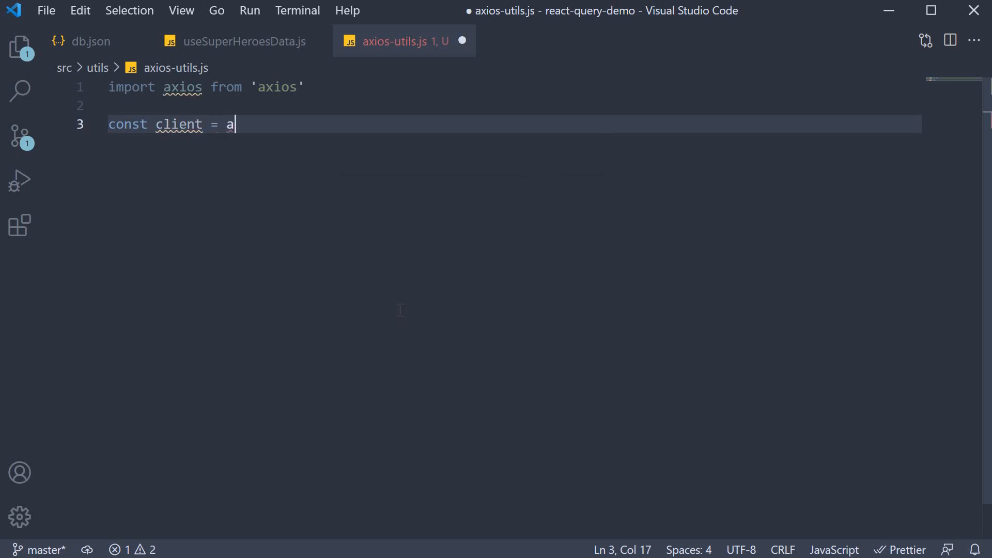
type("xios.create")
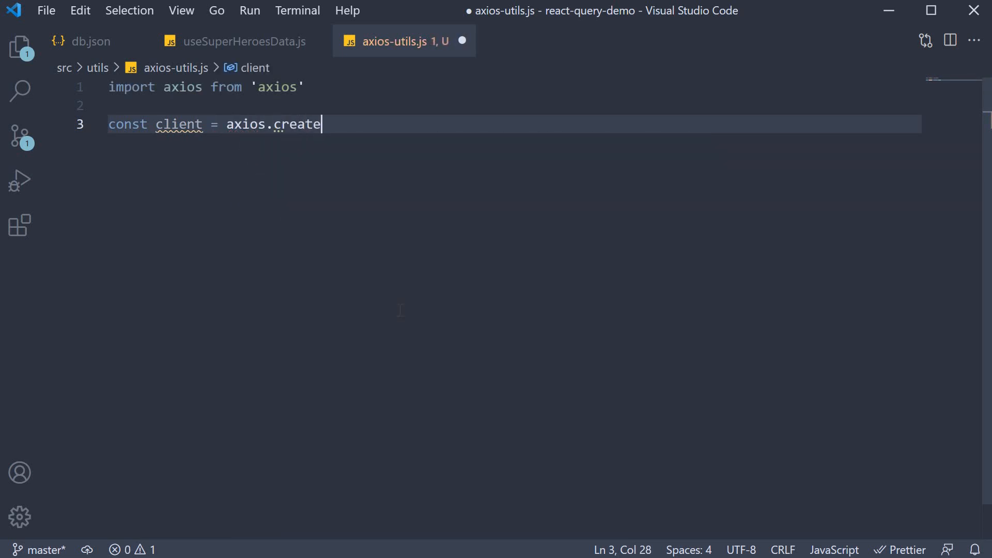
type("(")
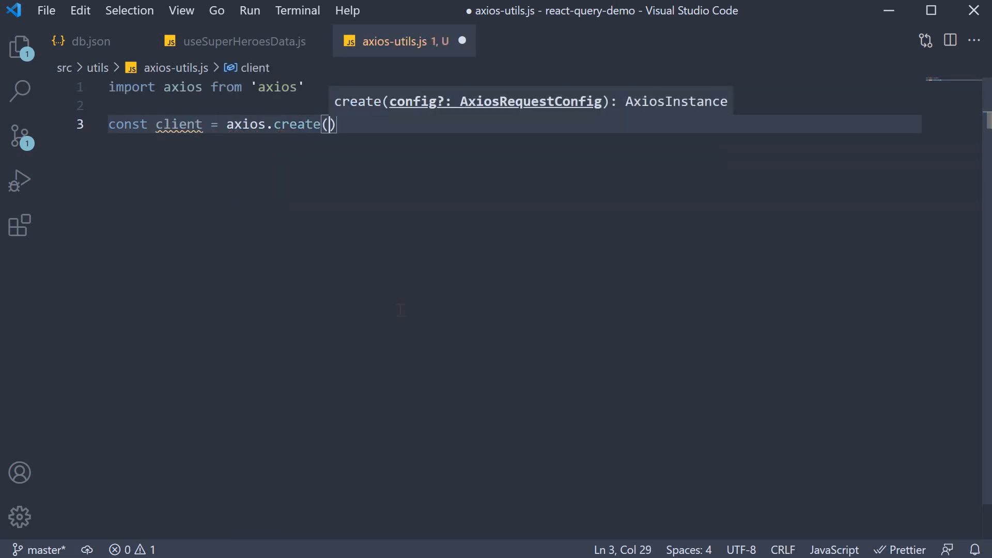
type("{ base")
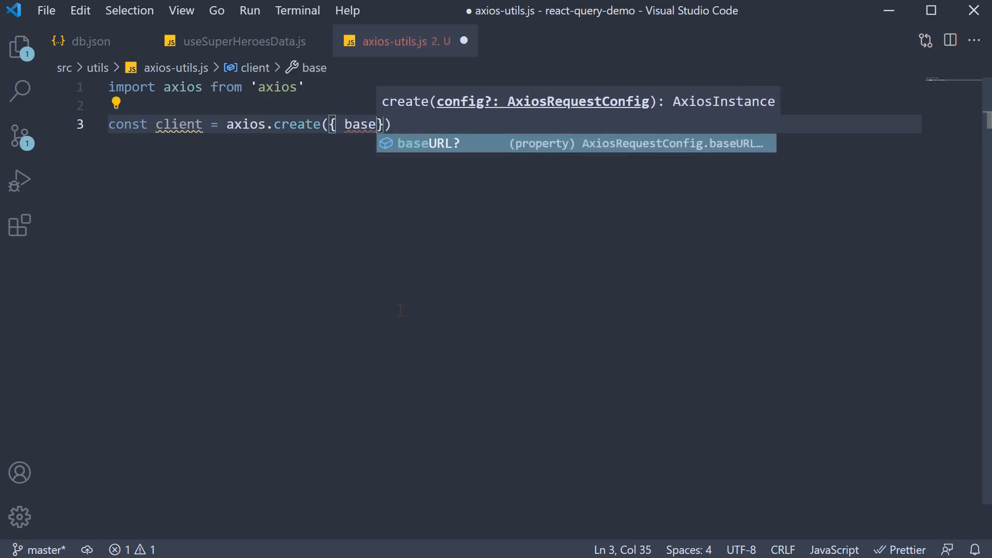
type("URL:")
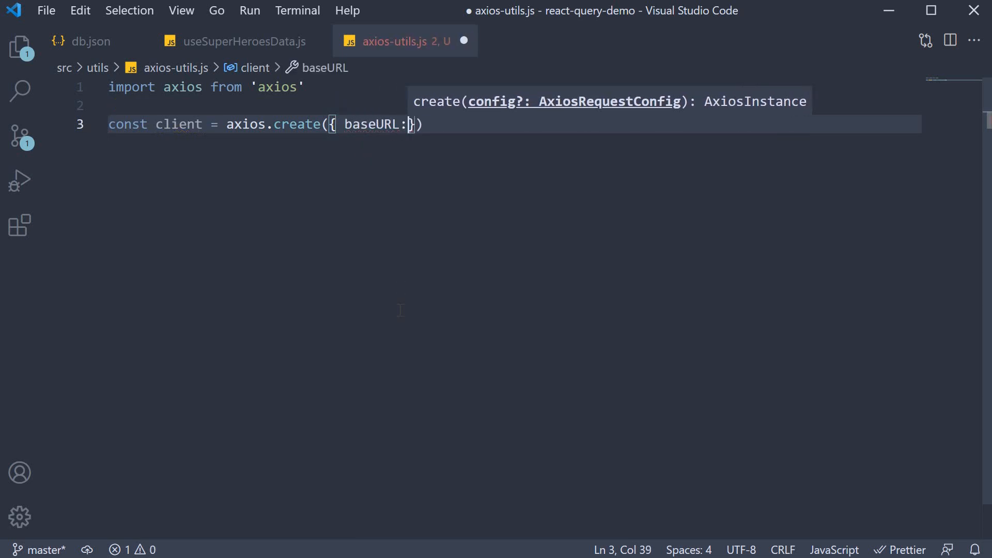
type("\" \"")
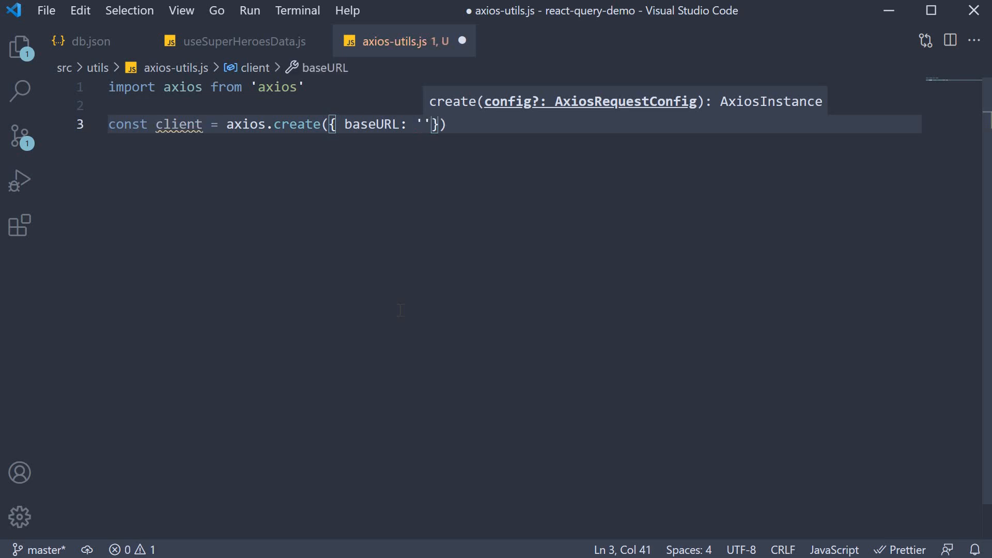
type("http://localhost:4000")
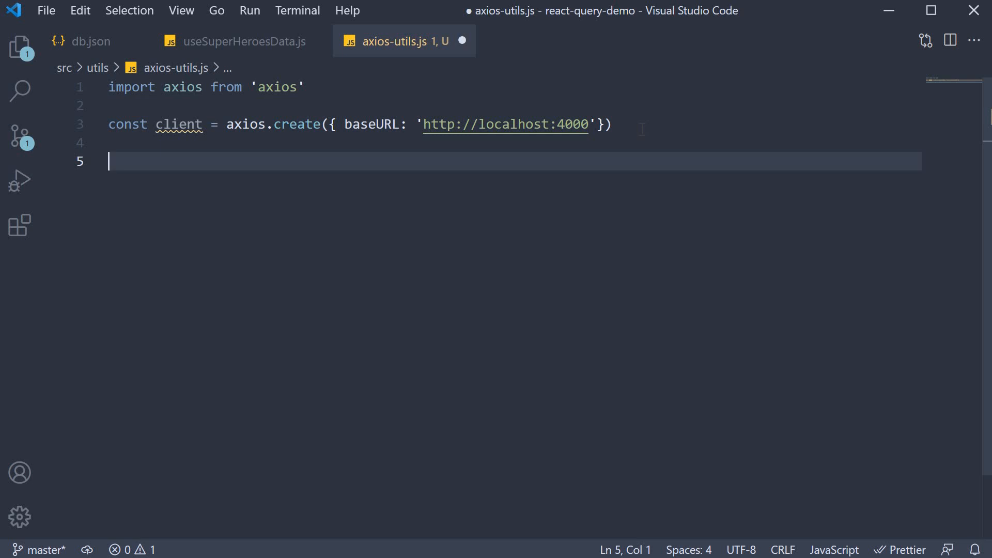
Add `export const request = ({ ...options }) => { }` with an empty body
type("export")
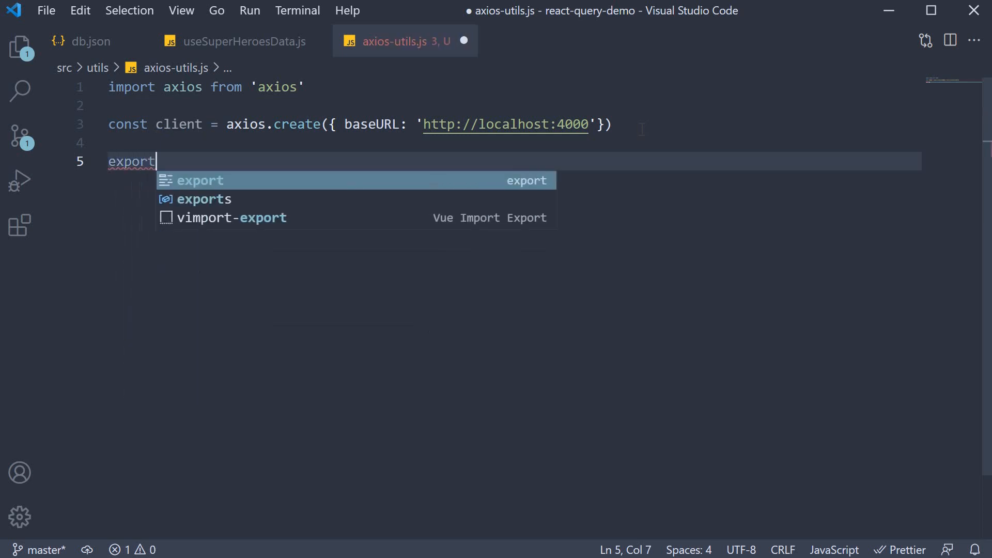
type("const request")
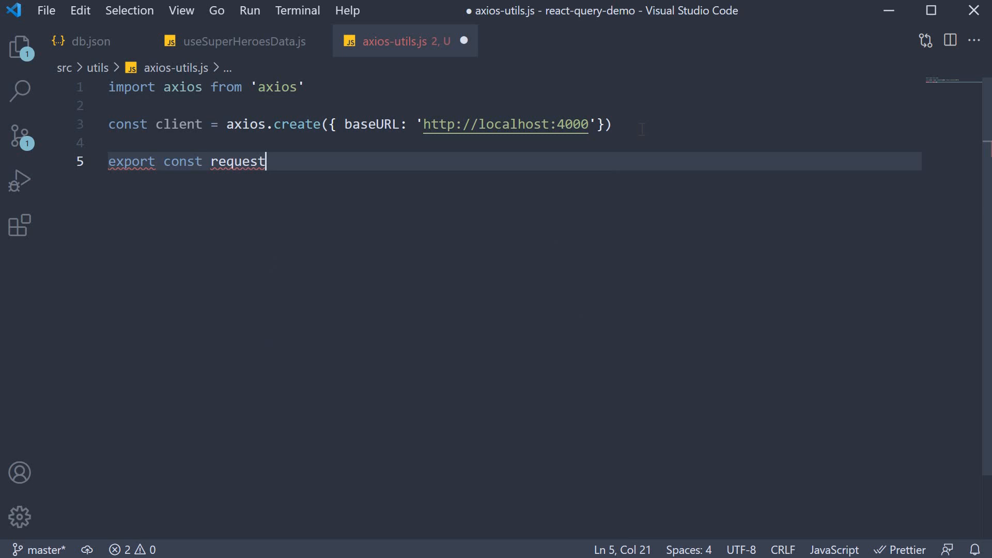
type("= ()")
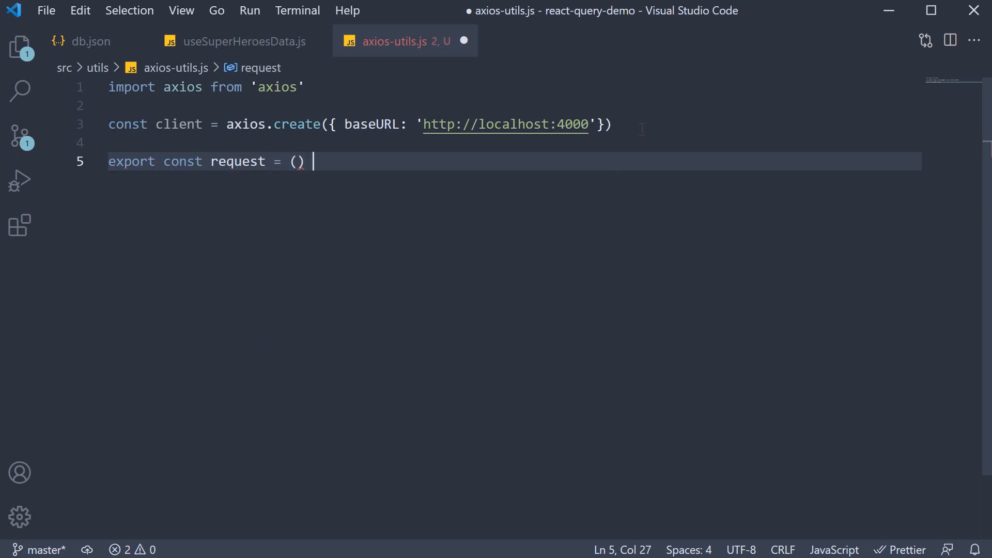
type("=> {")
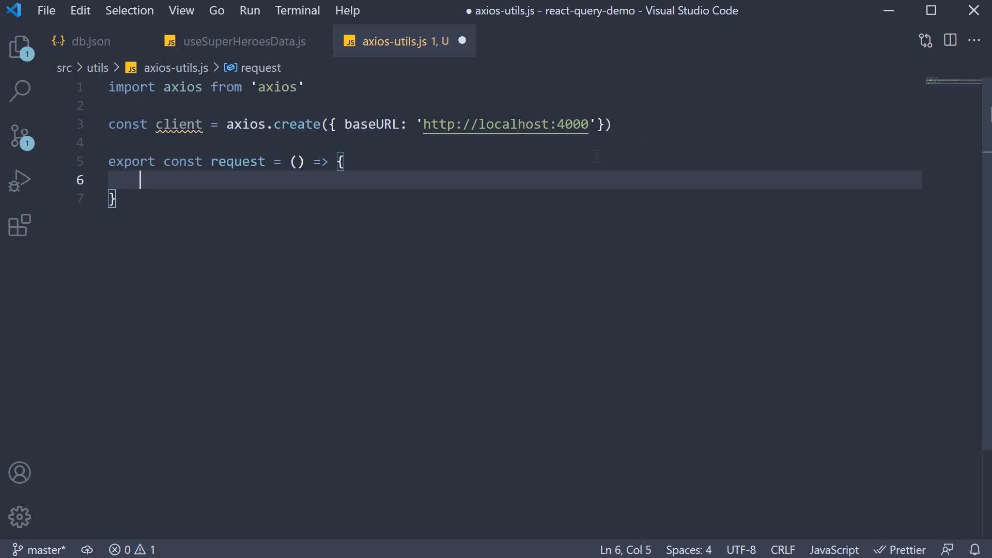
type("{}")
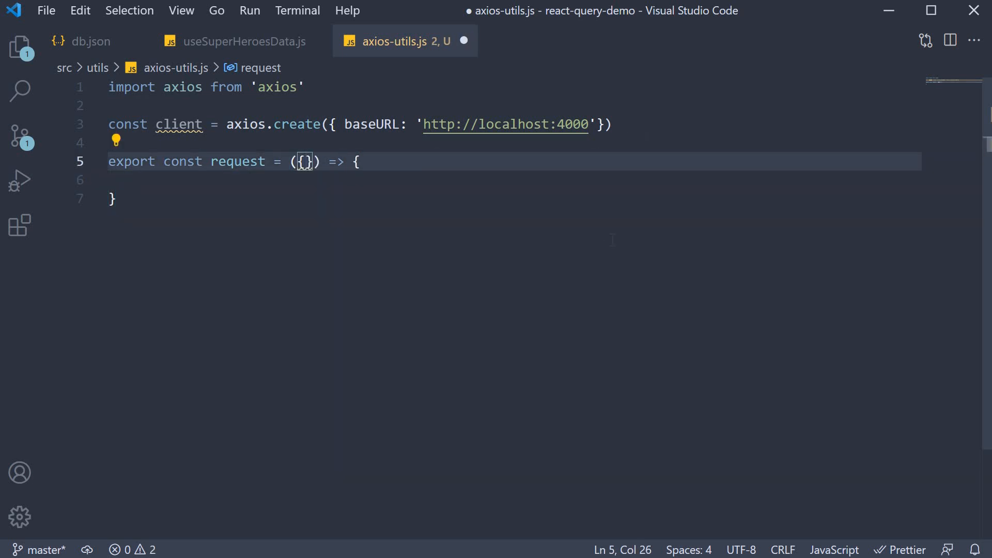
type("...options")
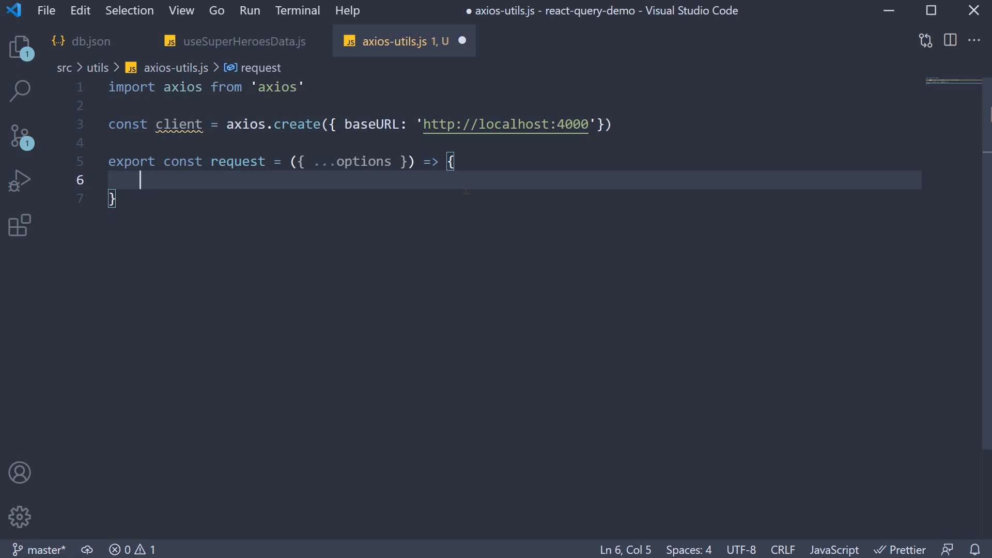
Set client.defaults.headers.common.Authorization to `Bearer token` inside request and save
type("client")
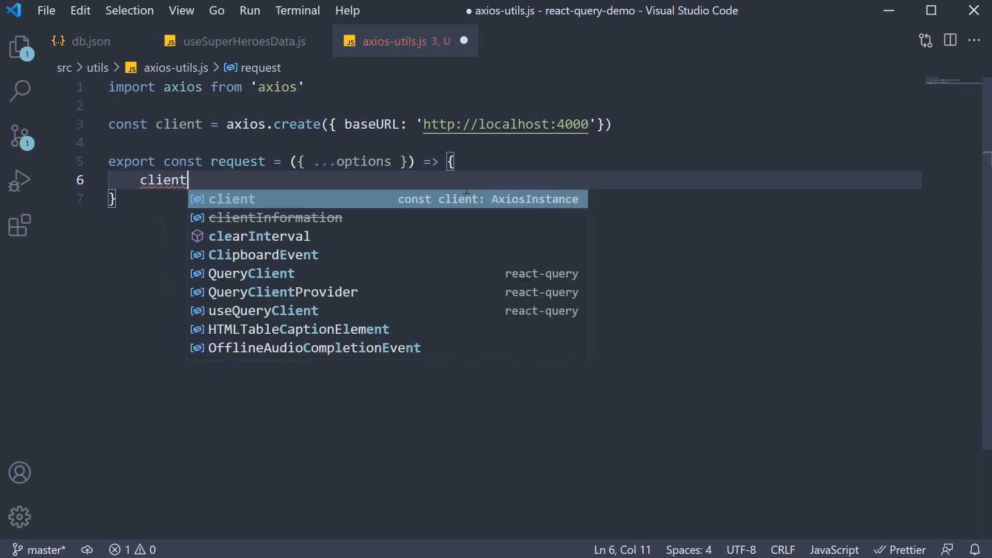
type(".defaults")
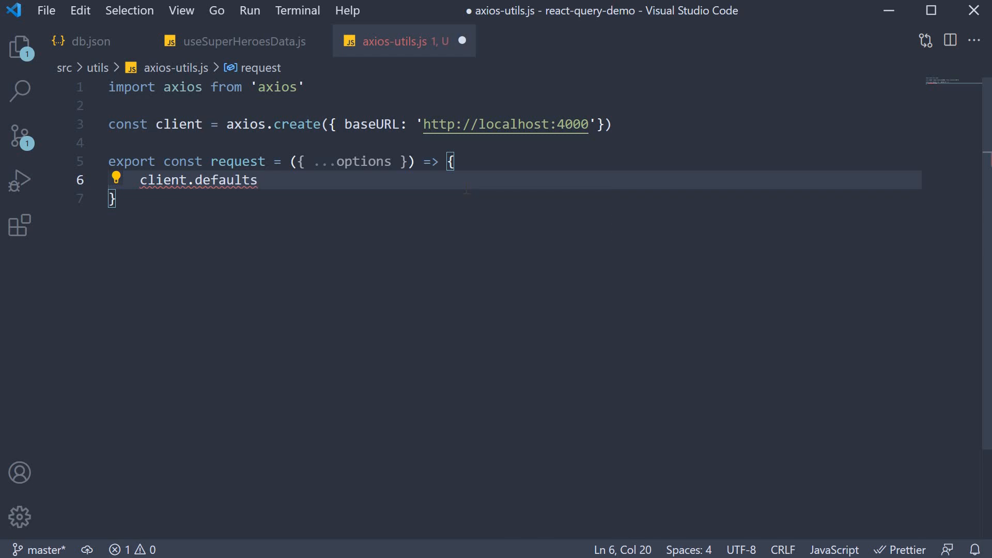
type("headers.")
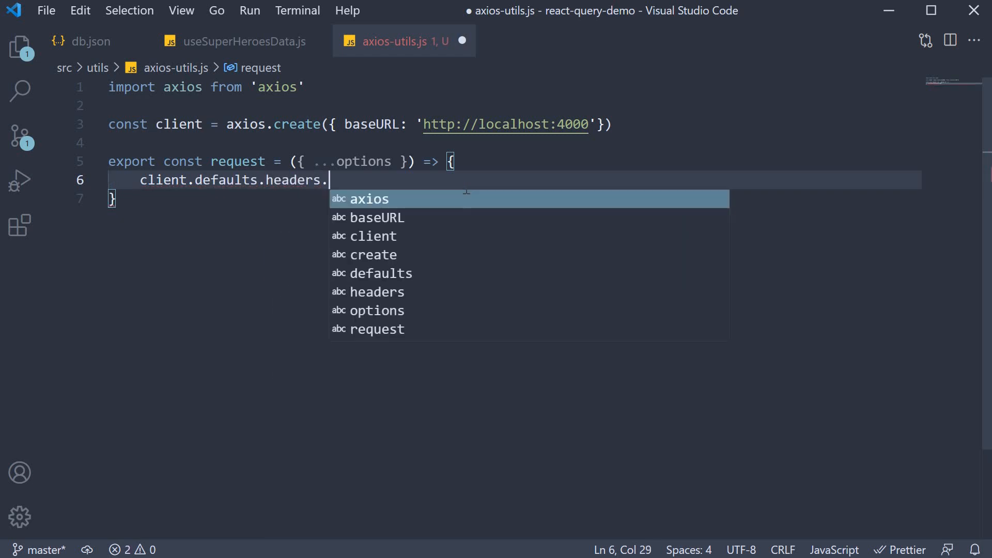
type("common.Aut")
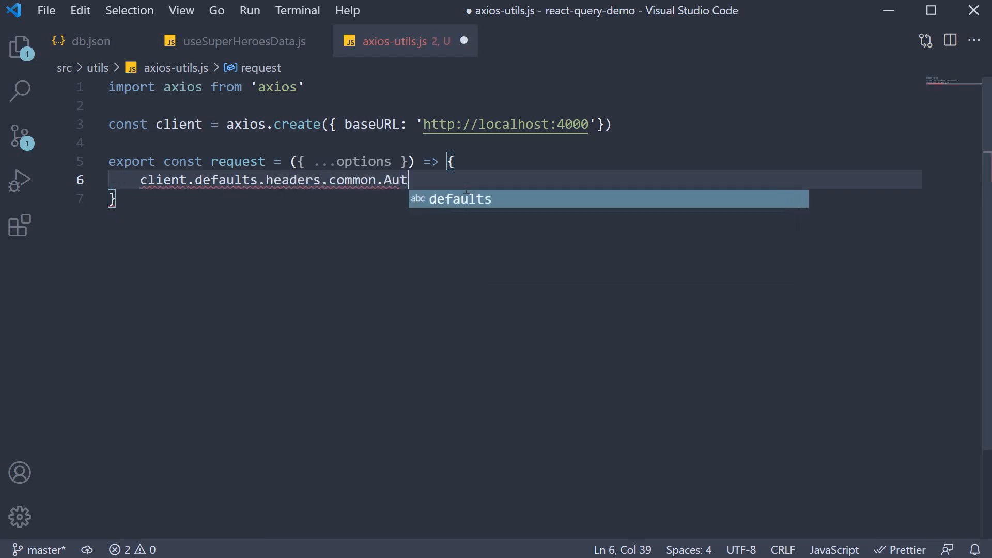
type("horization")
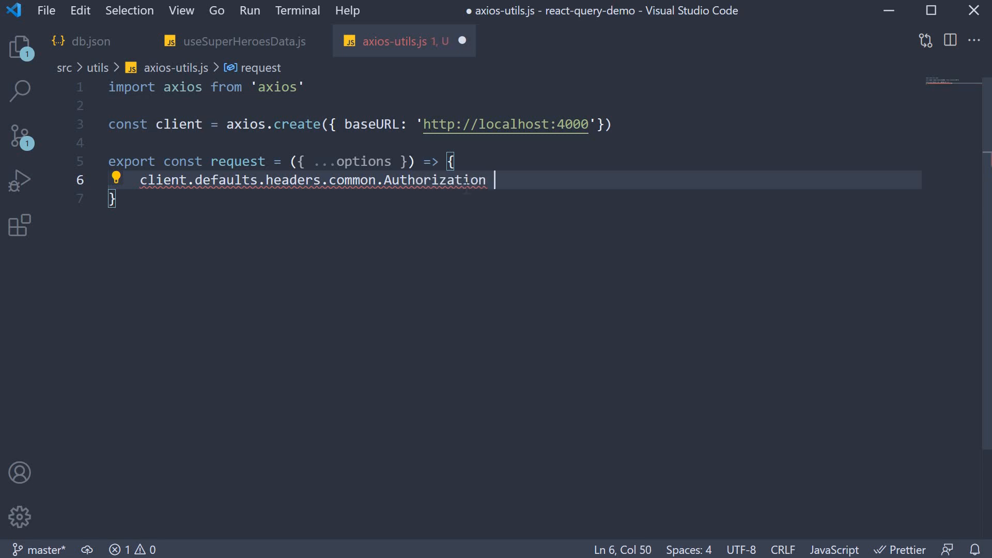
type("= `Bearer to")
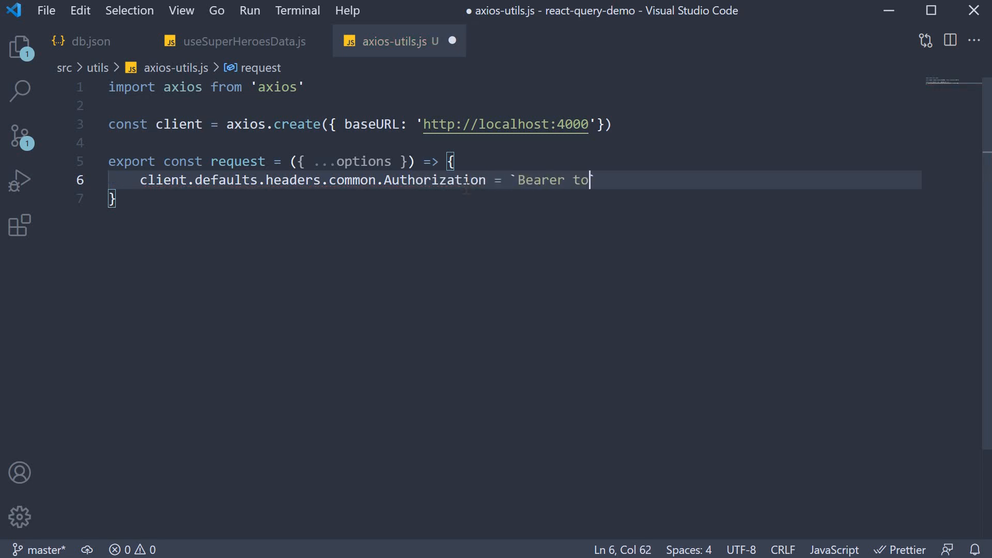
type("ken")
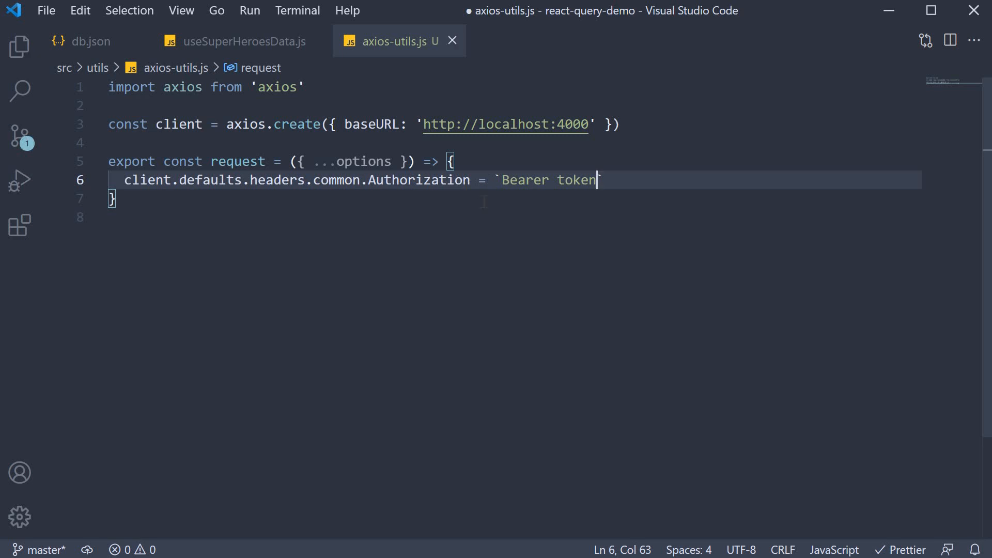
key("ctrl+s")
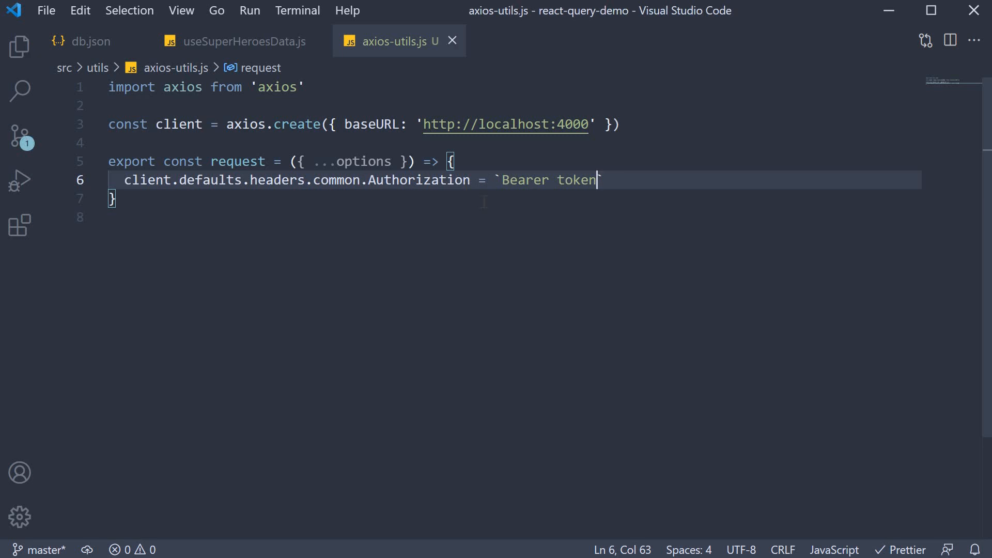
type("`")
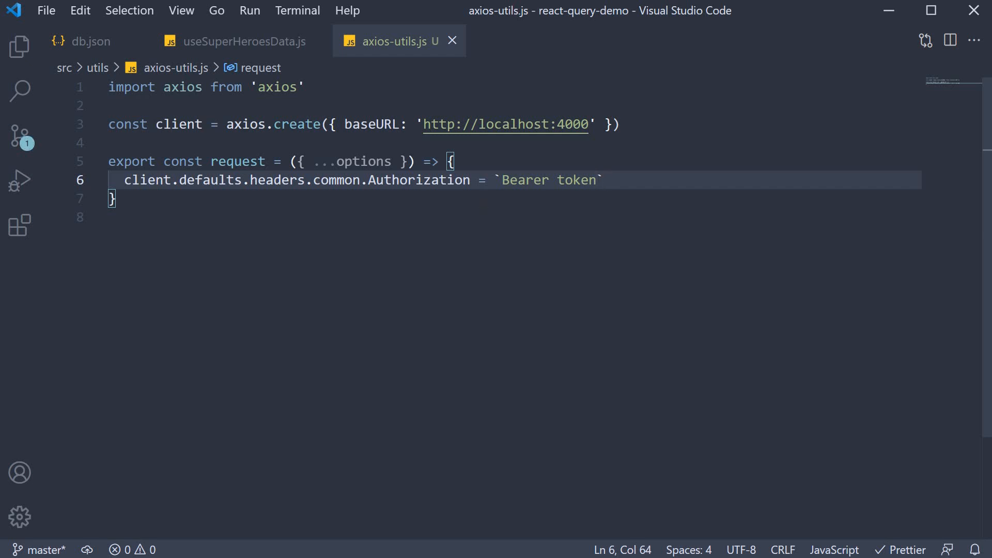
key("Enter")
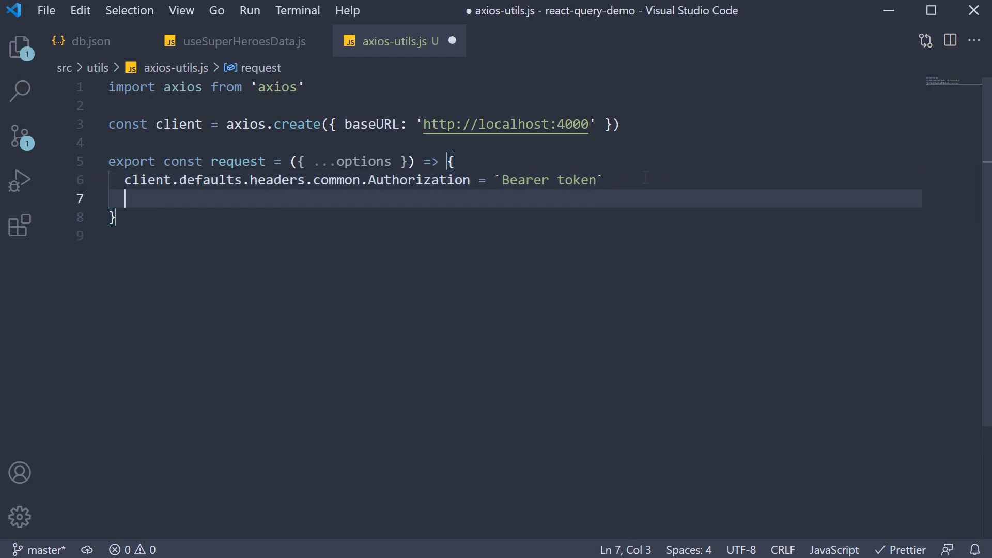
Define onSuccess returning response and onError with an 'add additional logging' comment returning error
type("cnost success = response => response")
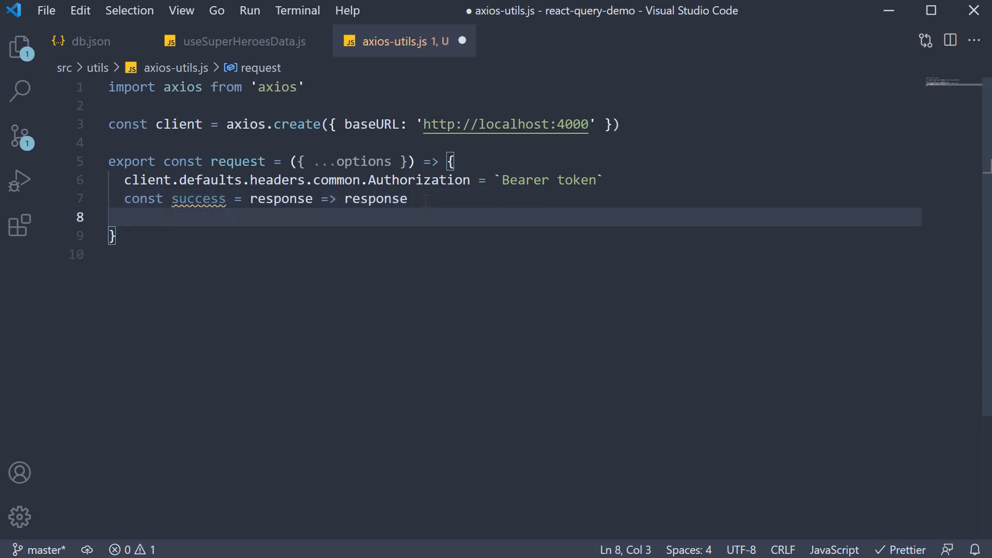
type("const on")
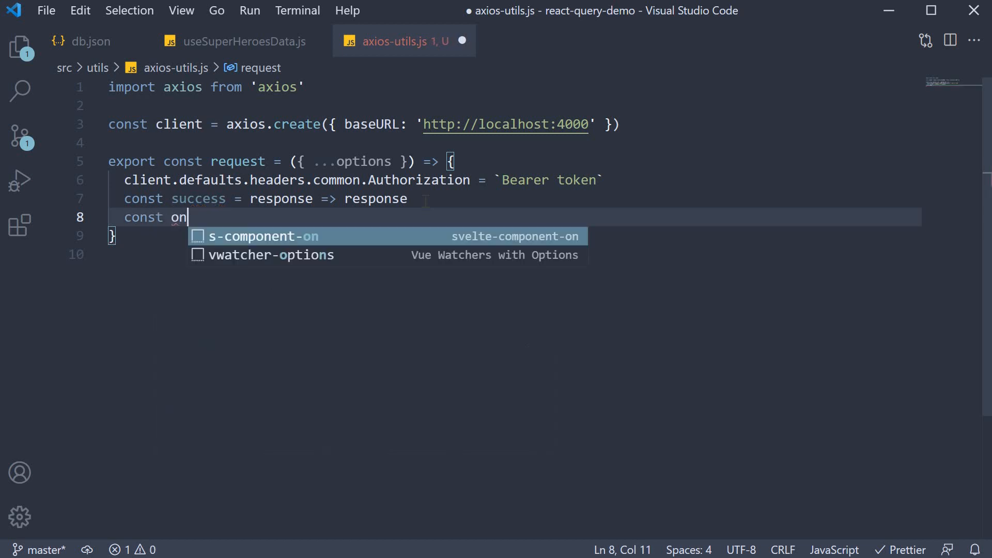
type("Error")
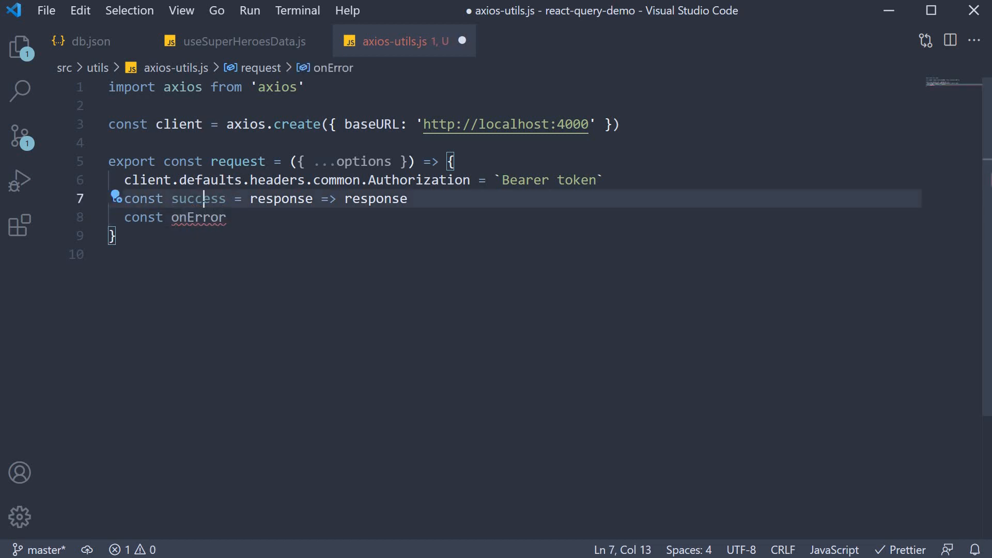
type("onSuc")
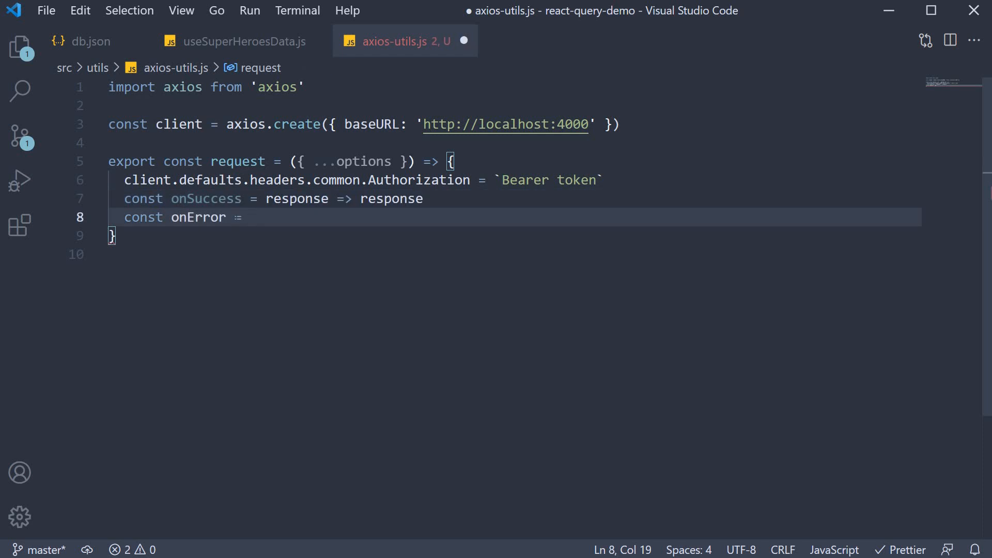
type("error")
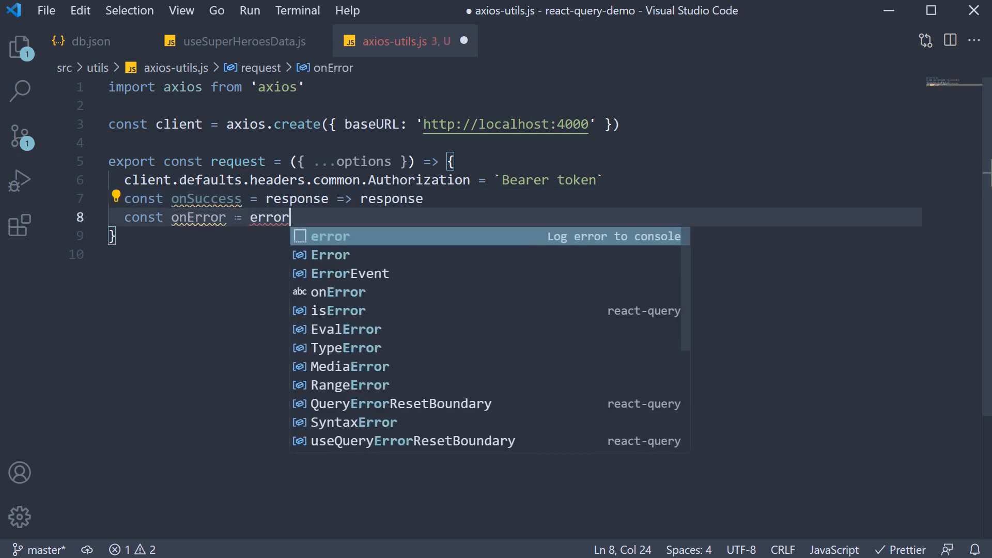
type("=> {")
type("// optionally ca")
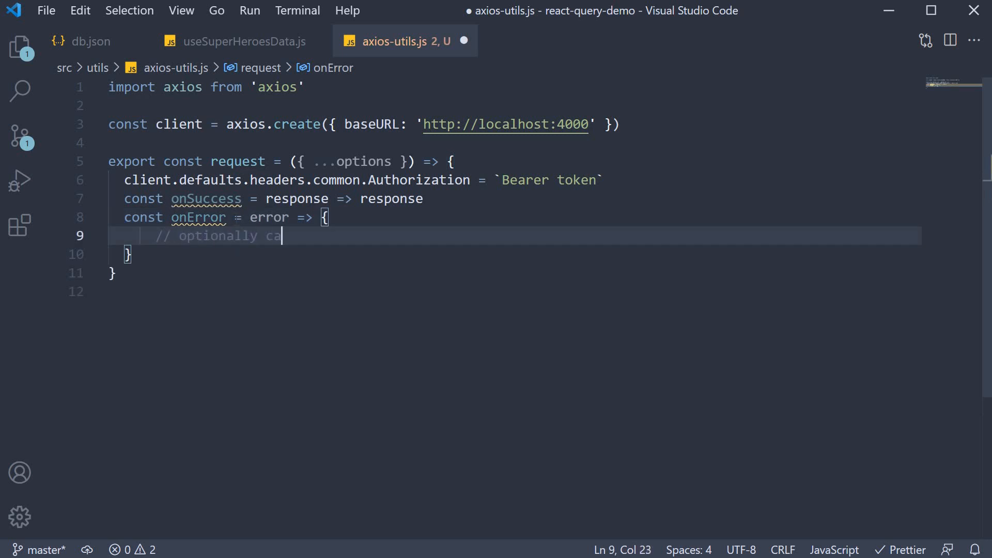
type("tch errors and")
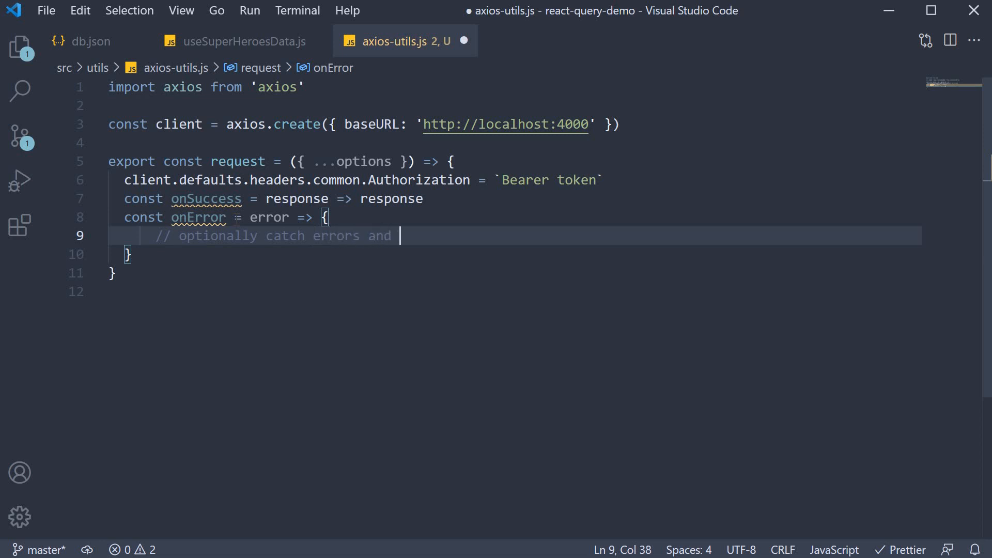
type("add additional logging here")
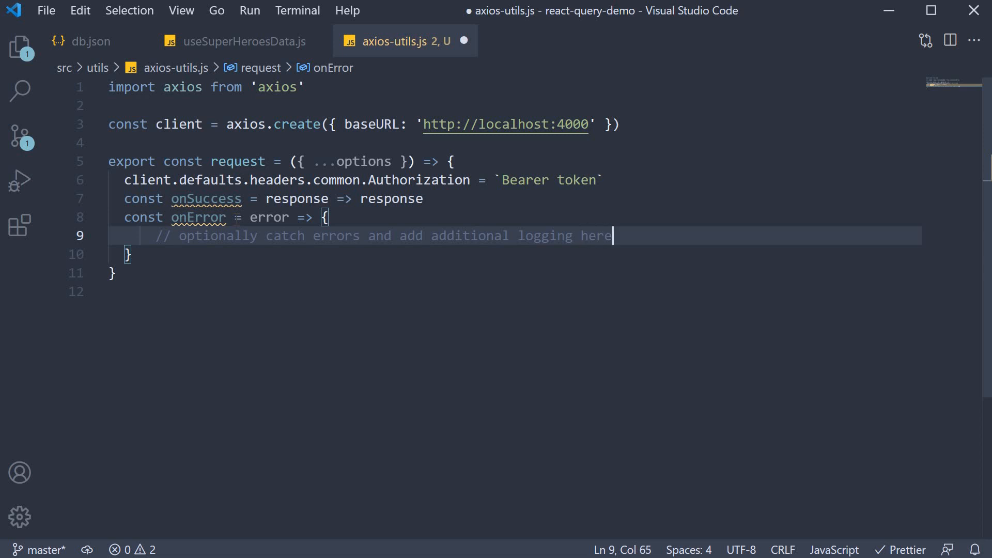
key("Enter")
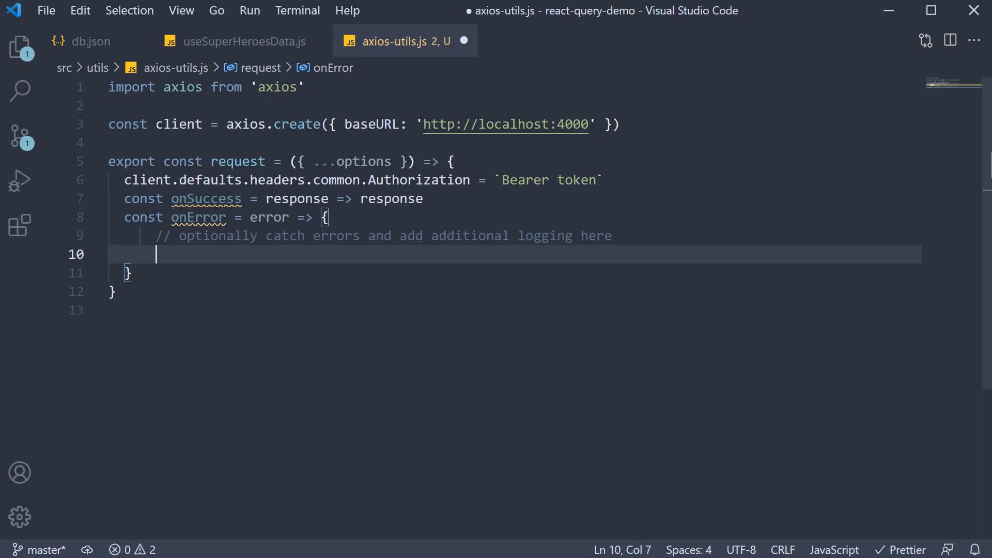
type("return error")
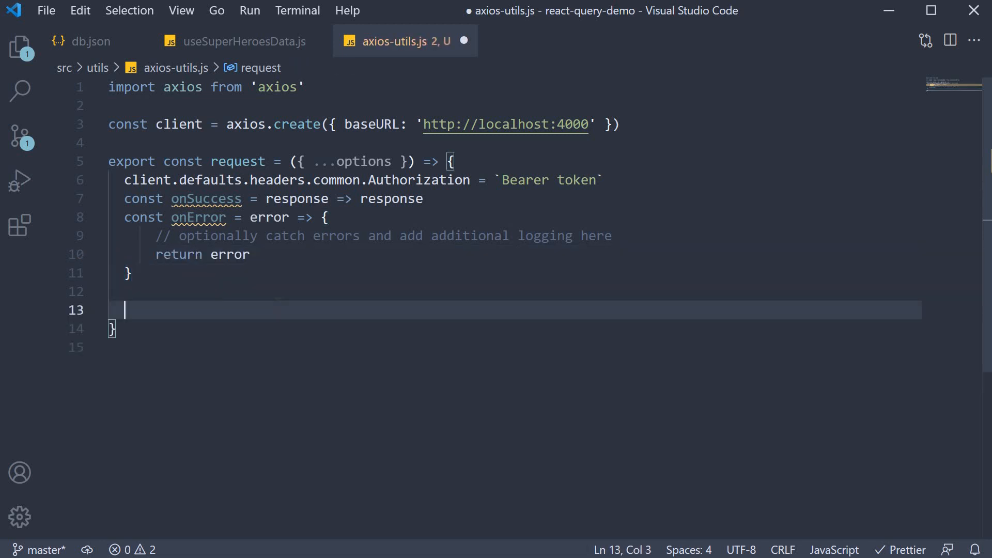
Return client(options).then(onSuccess).catch(onError) from request
type("return client")
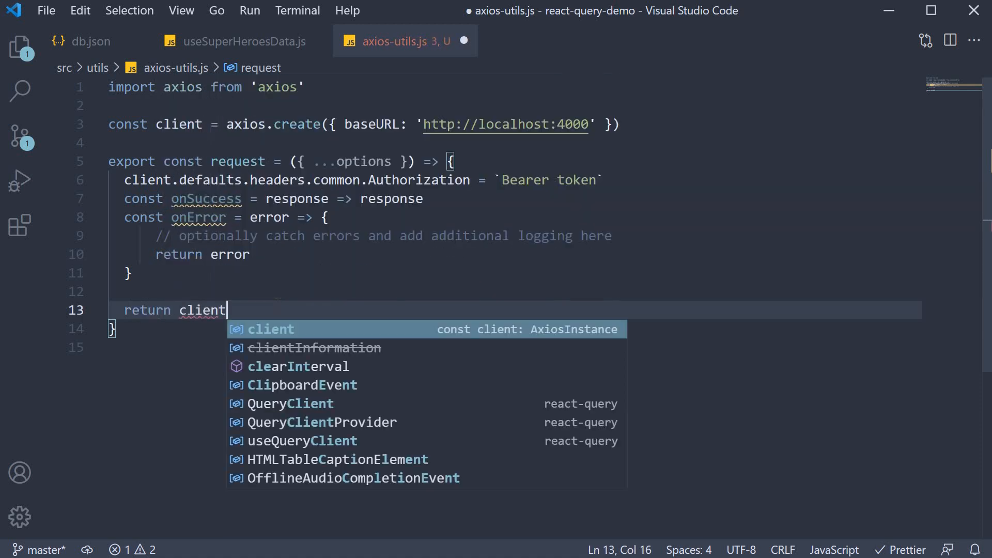
type("()")
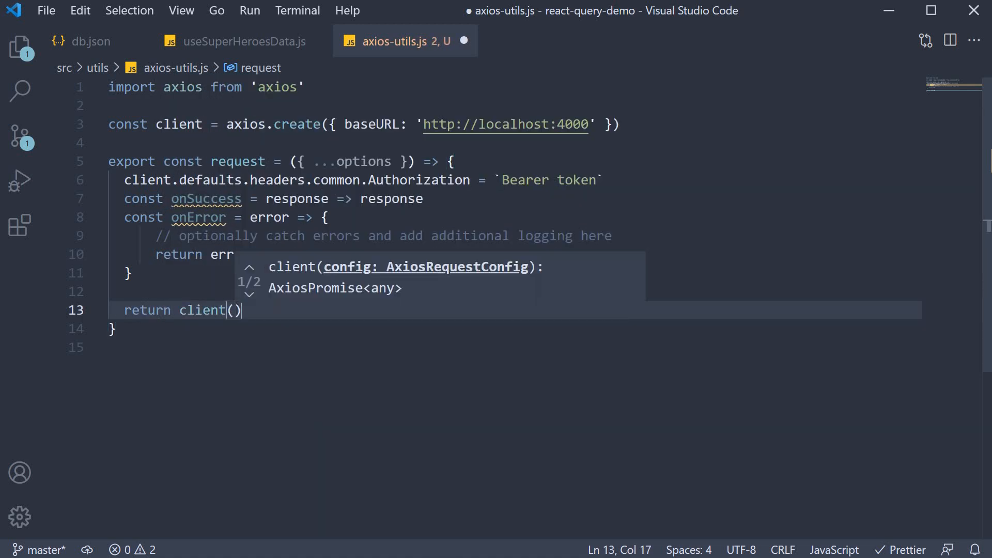
type("options")
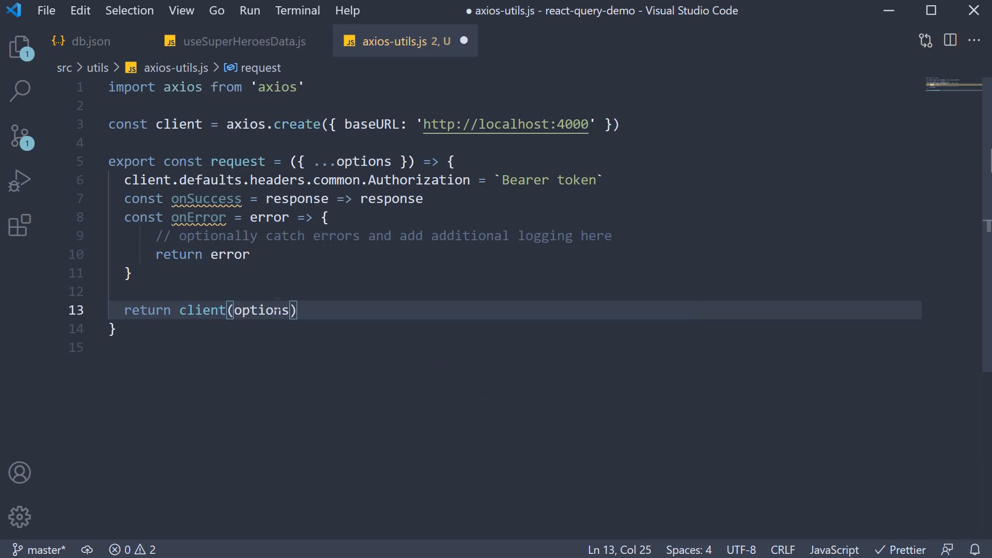
type(".then")
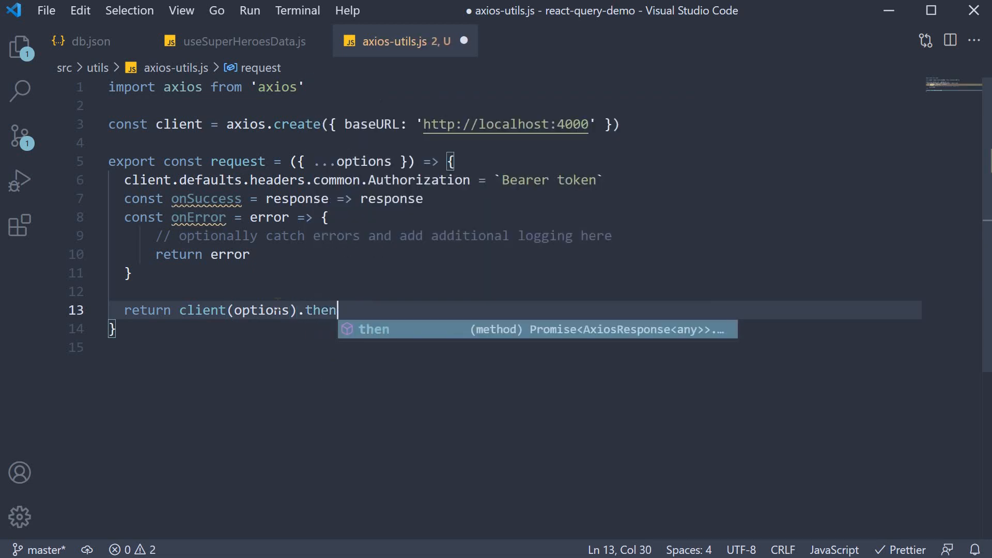
type("(onSuccess")
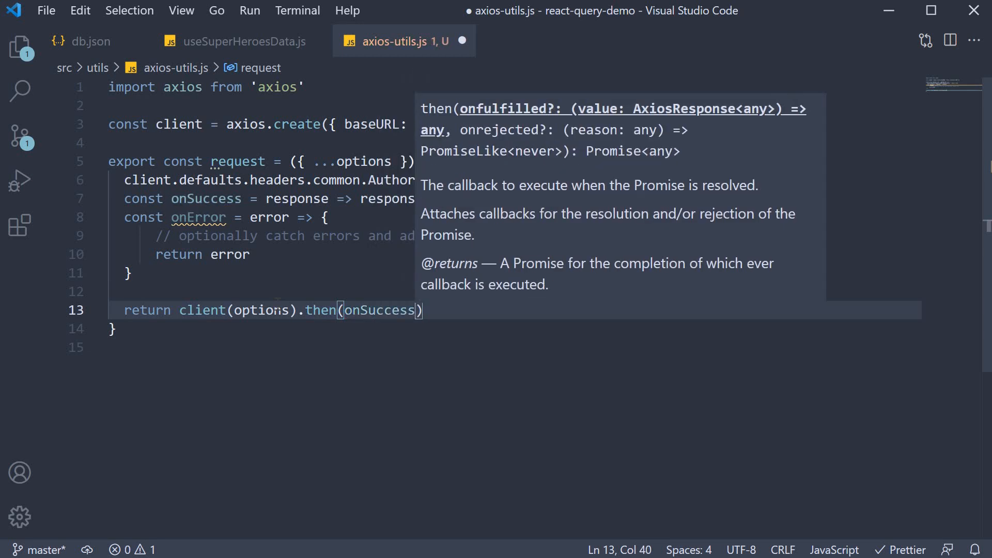
type(".catch(on")
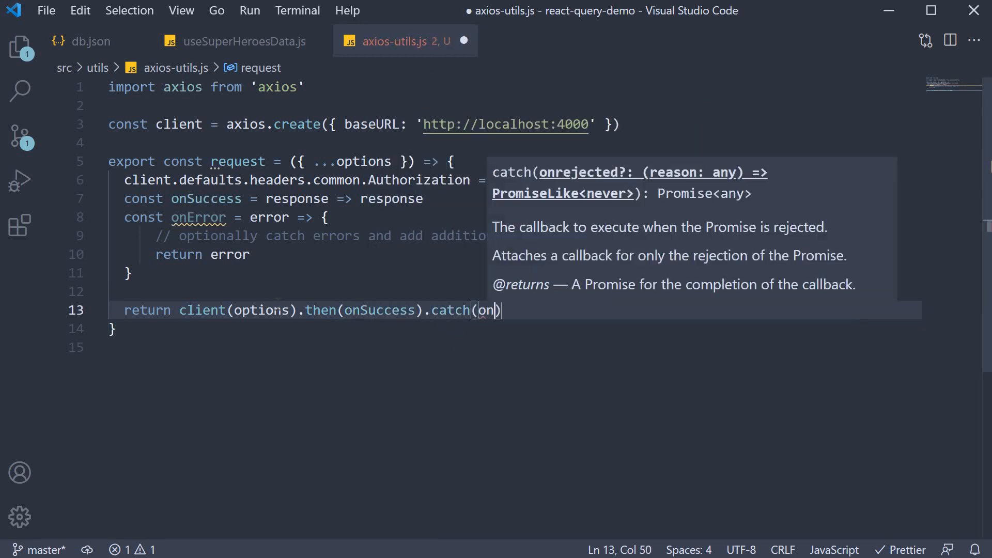
type("Error")
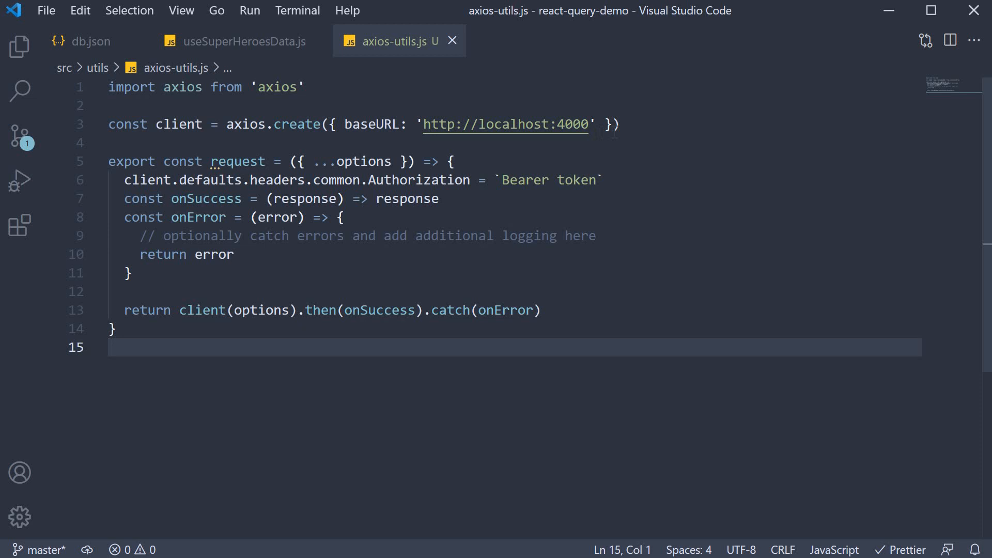
left_click(617, 124)
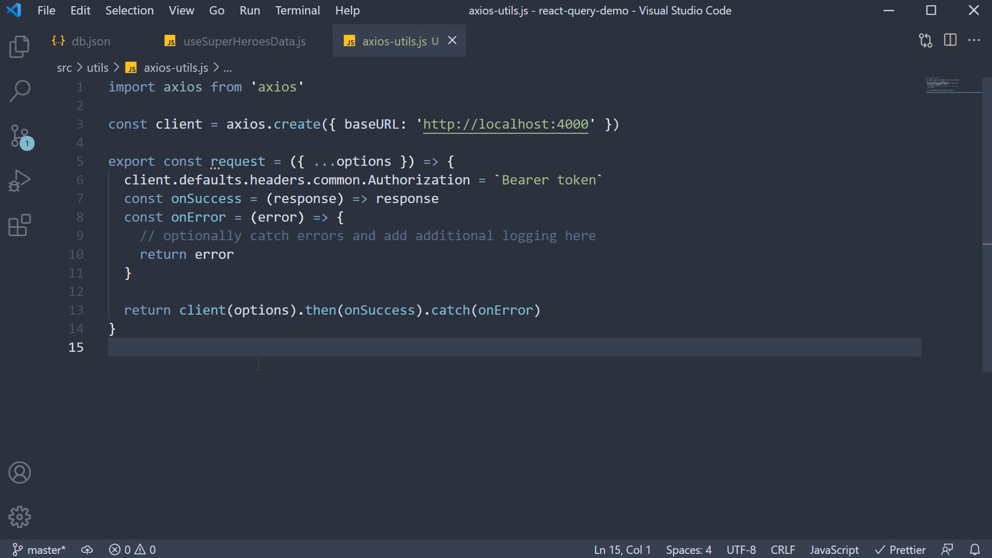
mouse_move(244, 41)
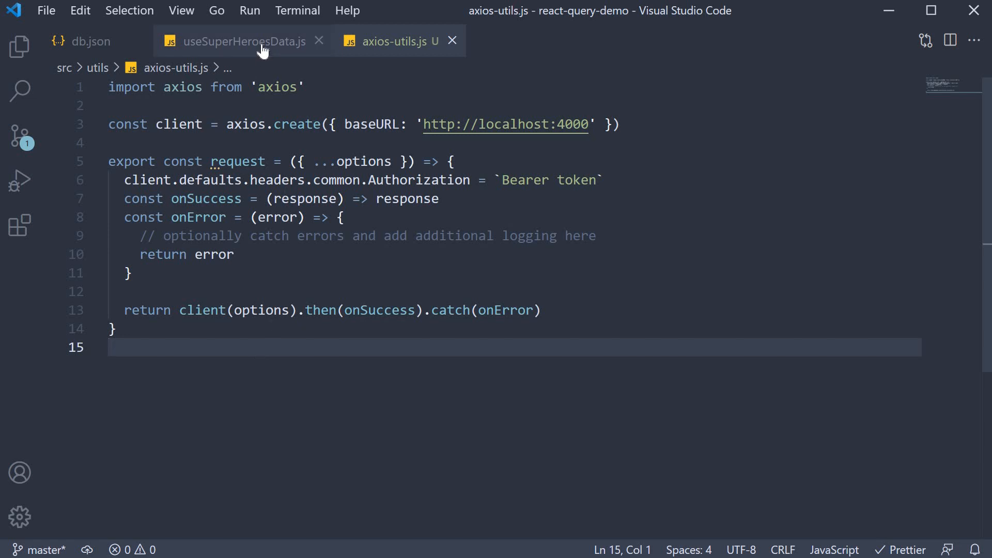
In useSuperHeroesData.js, replace the axios import with `import { request } from '../utils/'`
left_click(245, 41)
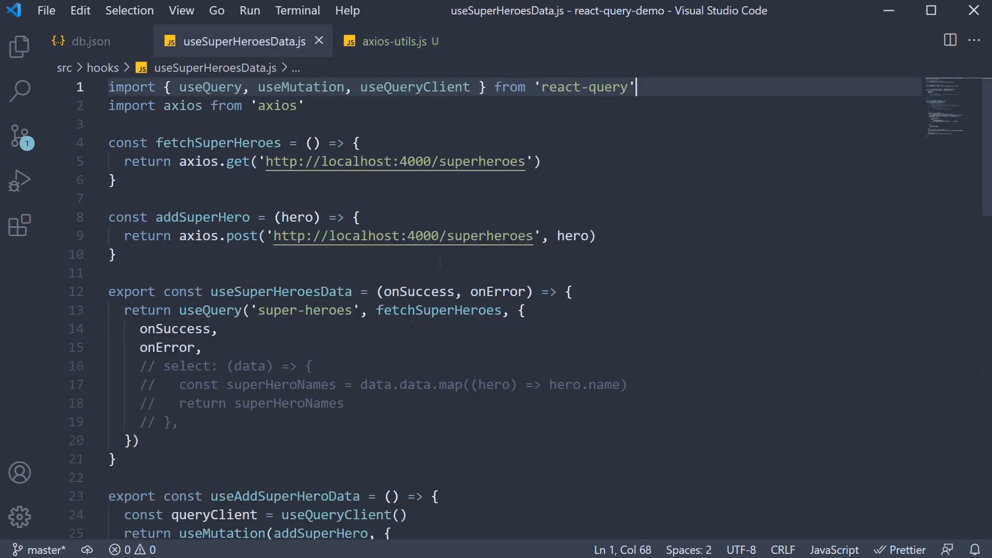
mouse_move(244, 40)
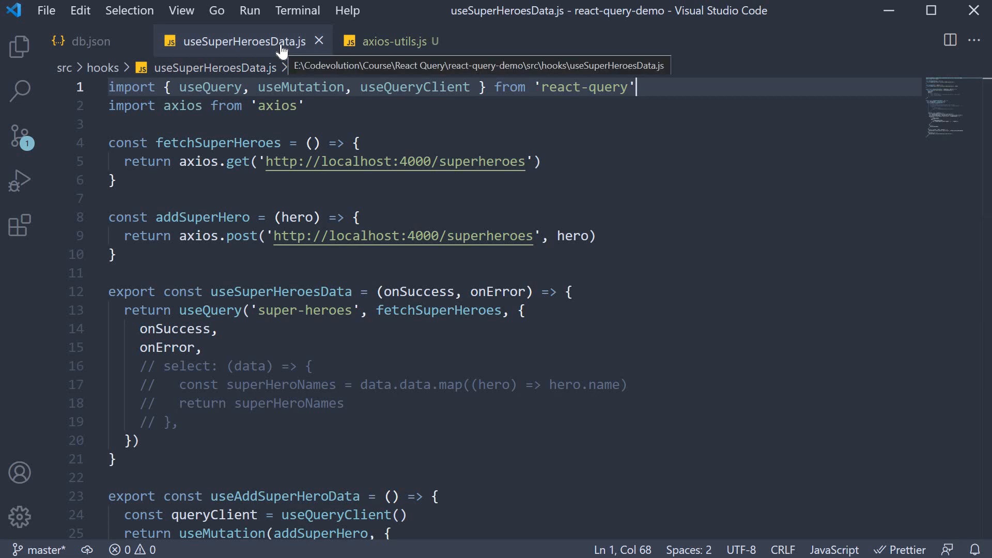
double_click(276, 105)
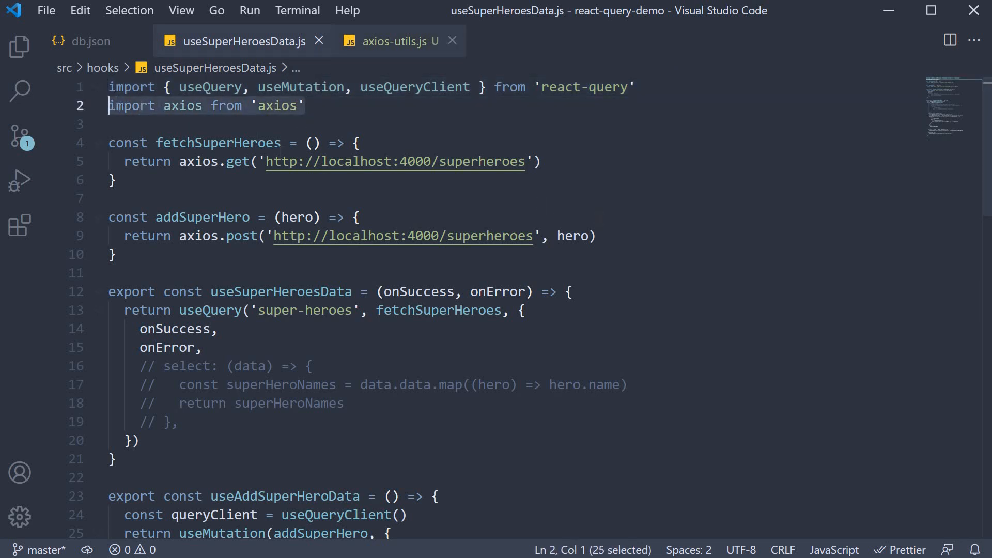
left_click(395, 41)
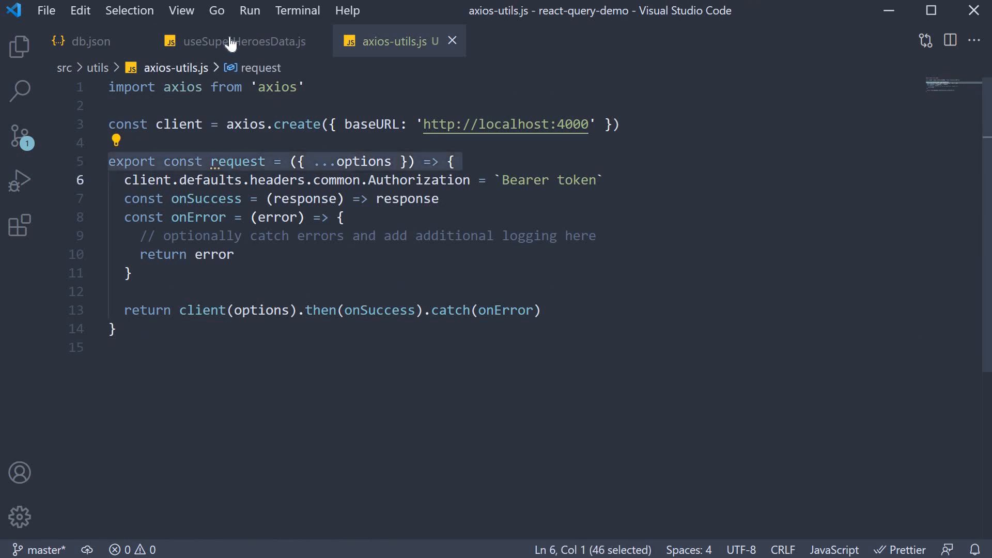
left_click(243, 41)
type("import { reques")
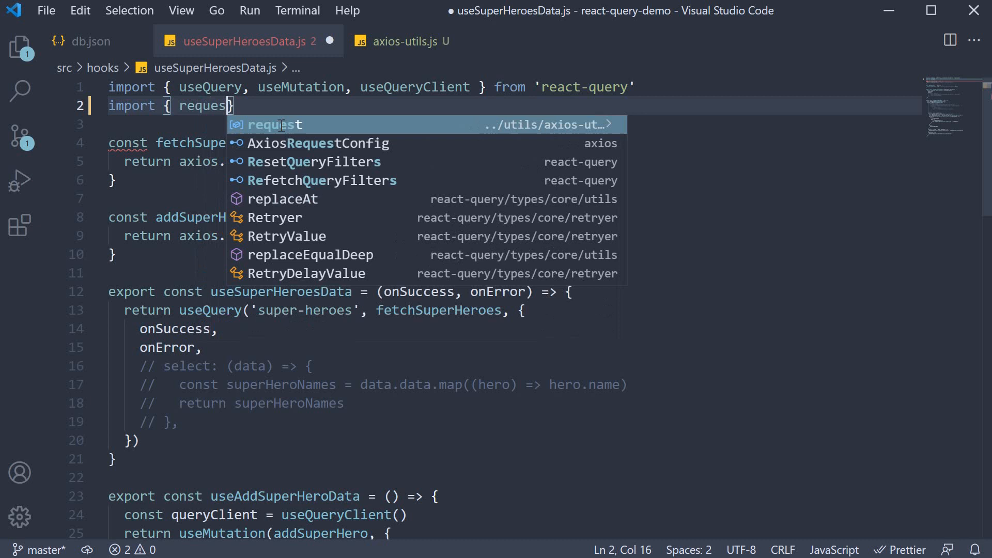
type("} from '.")
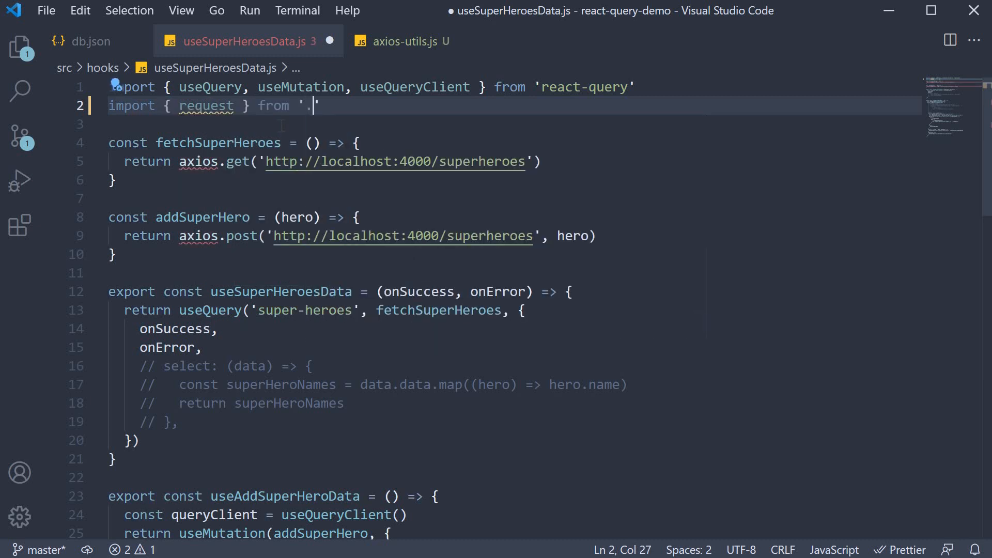
type("./")
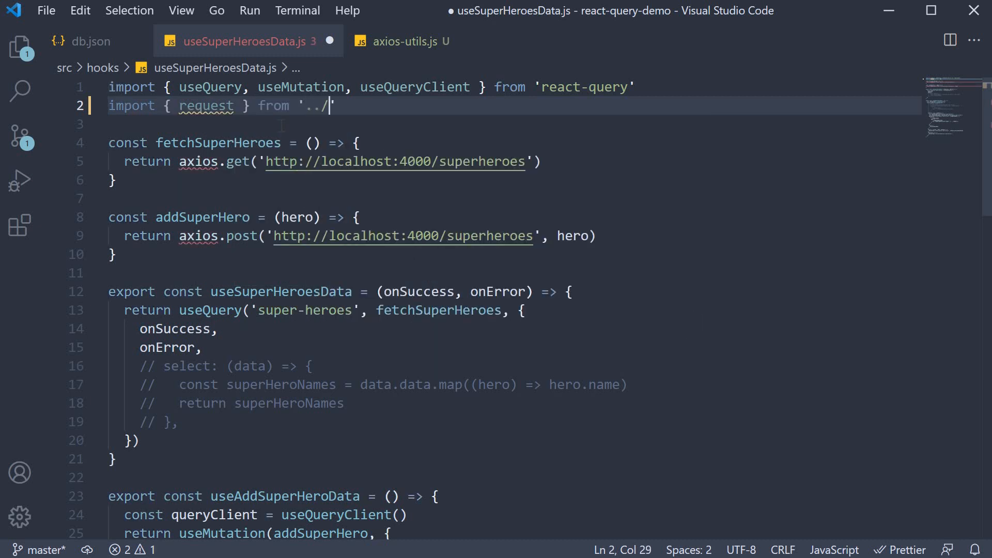
type("utils/axios-utils")
type("return")
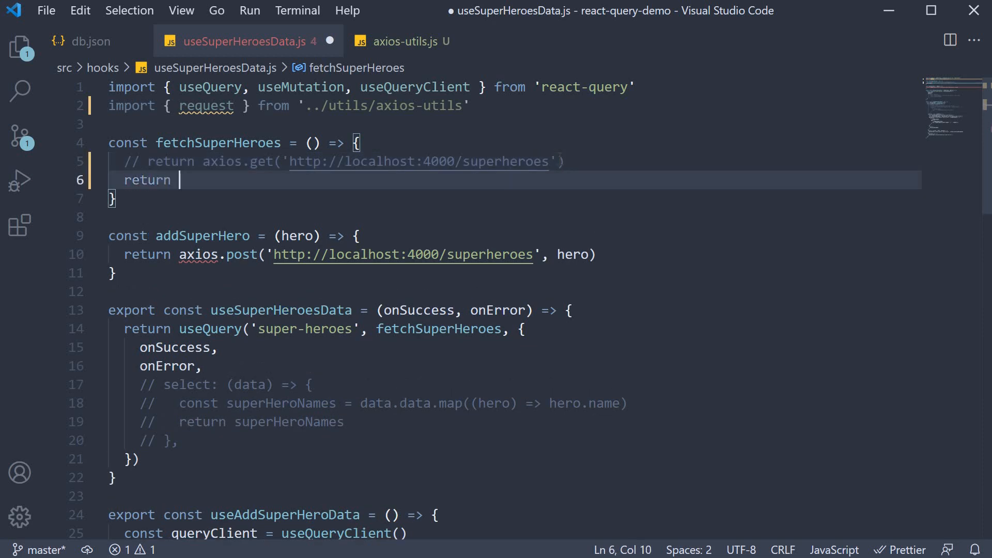
Make fetchSuperHeroes return request({ url: '/superheroes' }) and save
type("request({})")
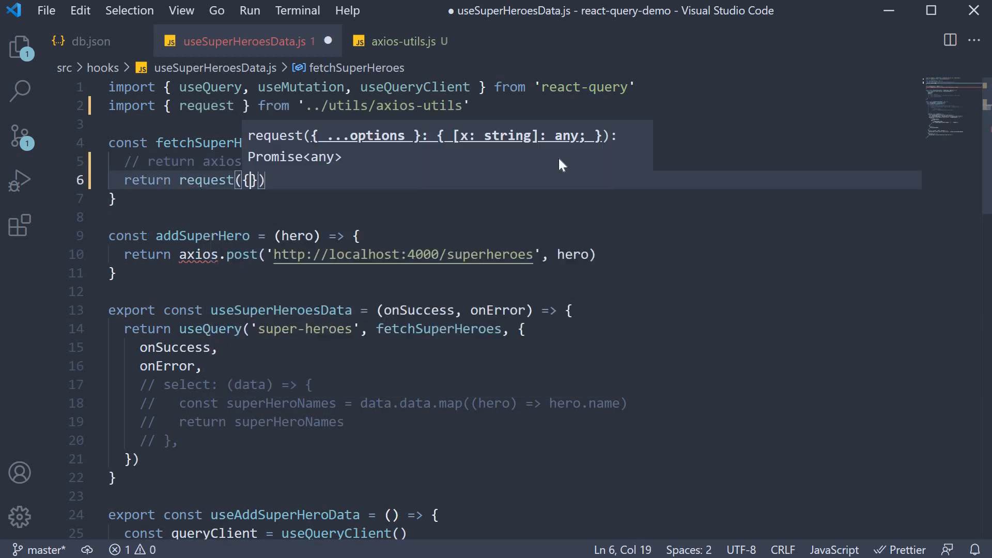
type("url")
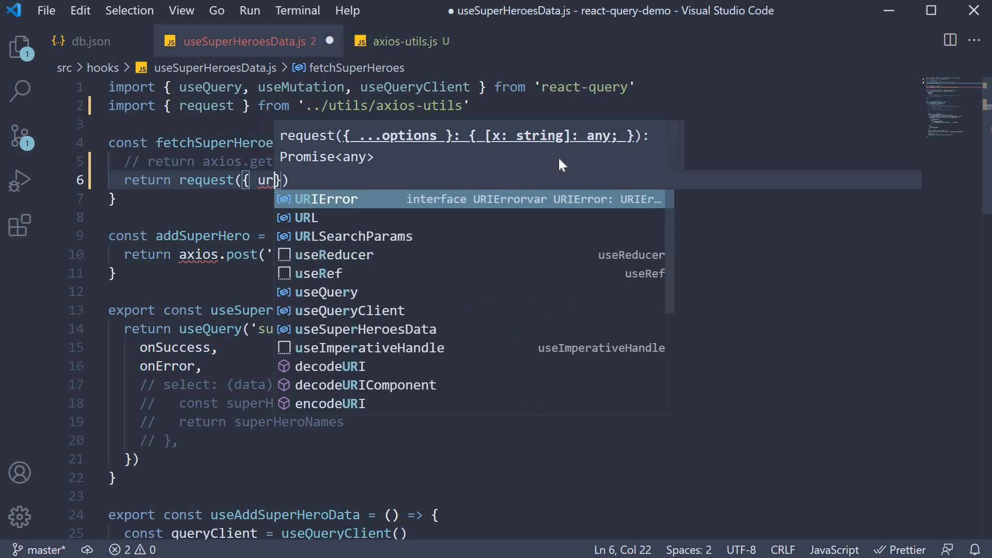
type("l:")
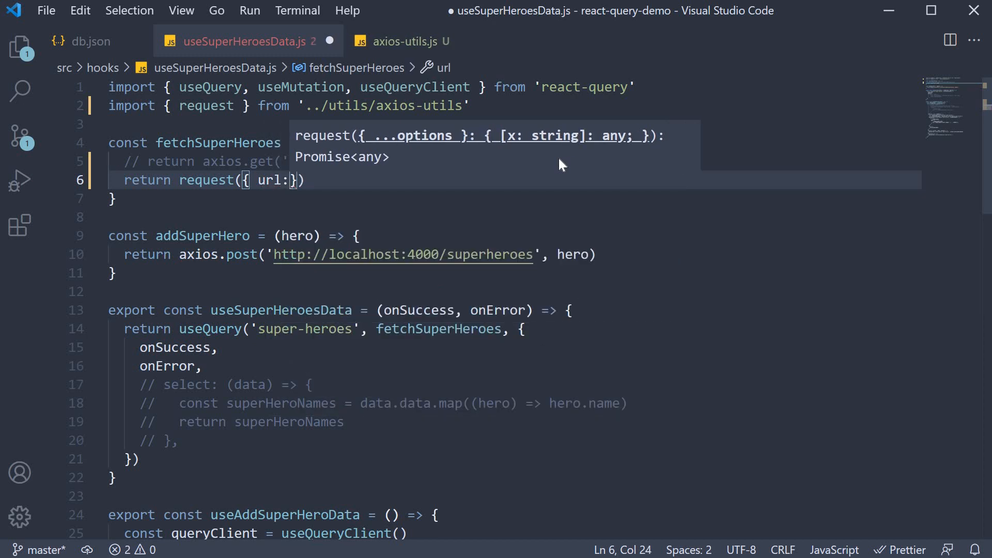
type("'/sup'")
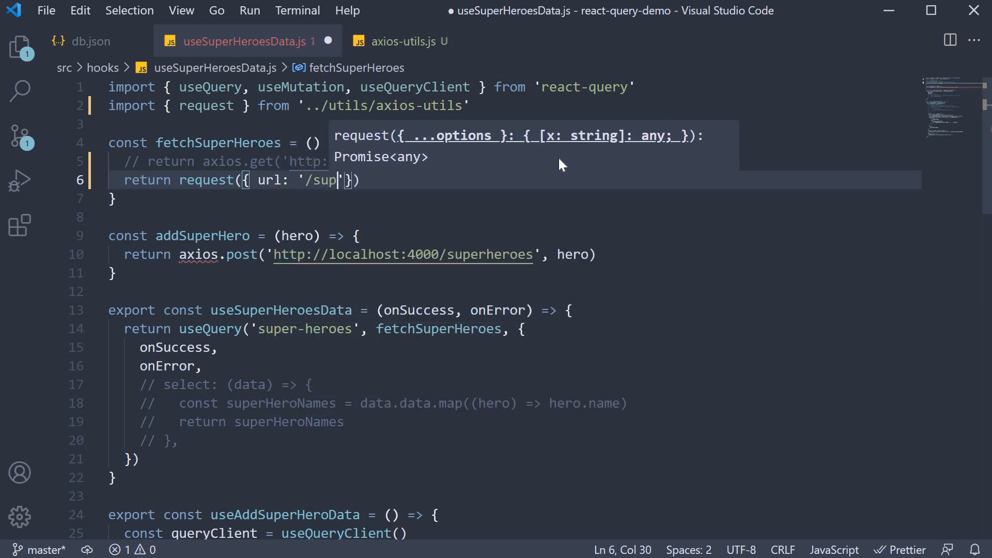
type("erheroes")
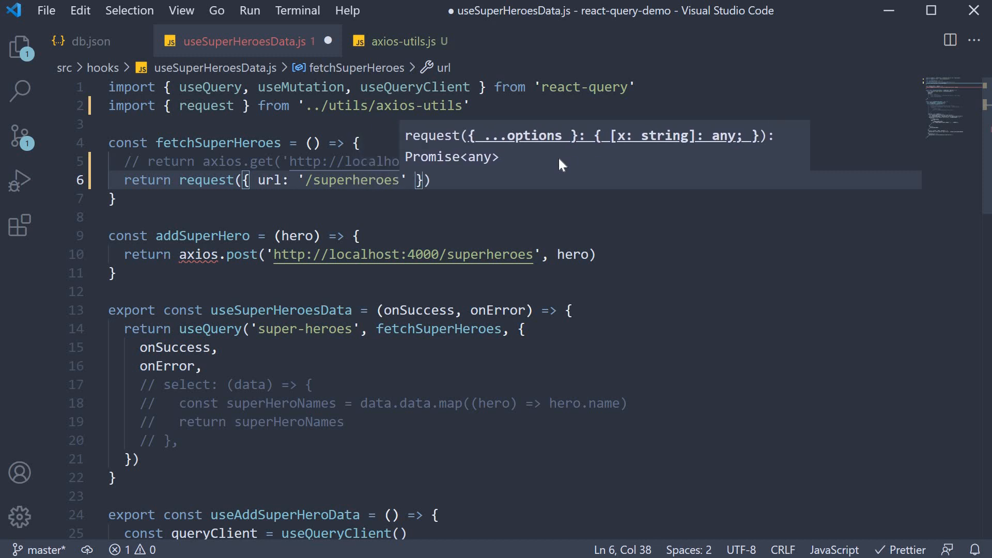
key("ctrl+s")
type("return request({ ")
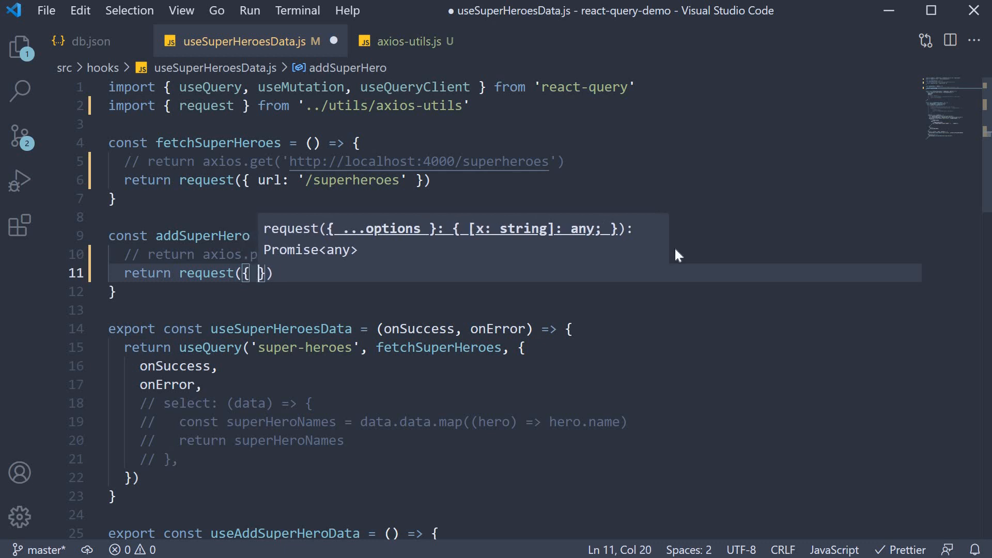
Give addSuperHero's request call url '/superheroes', method 'post' and data: hero
type("url:")
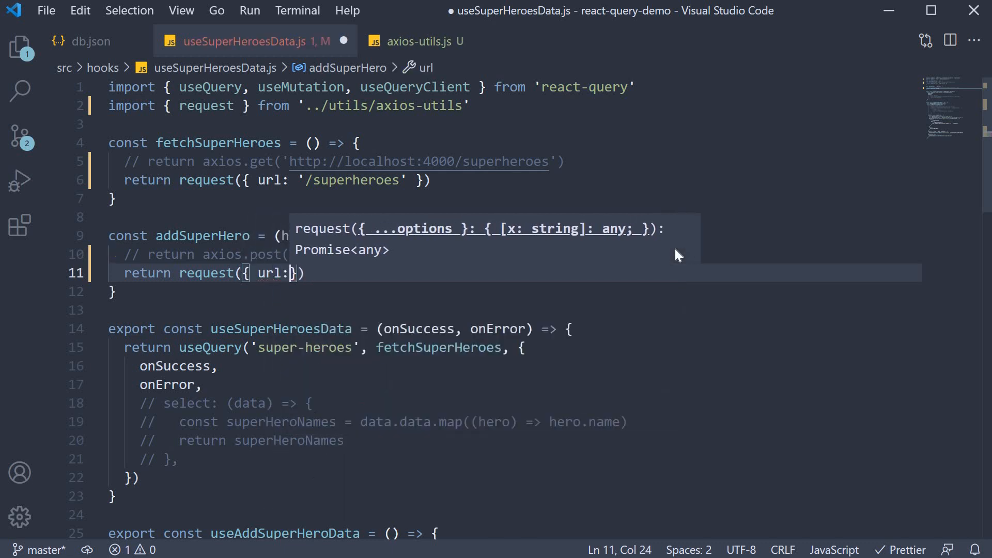
type("'/superheroes', met")
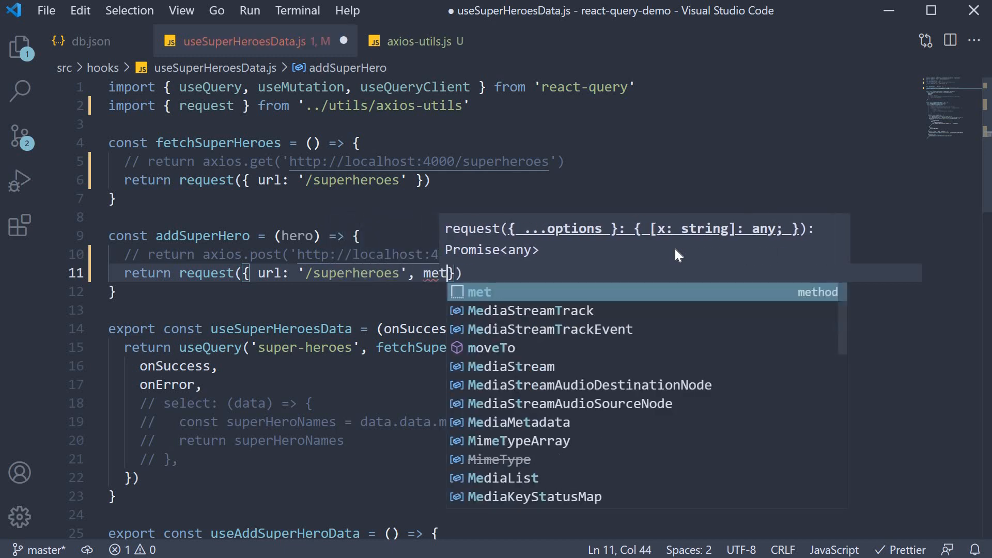
type("hod: 'post', dat")
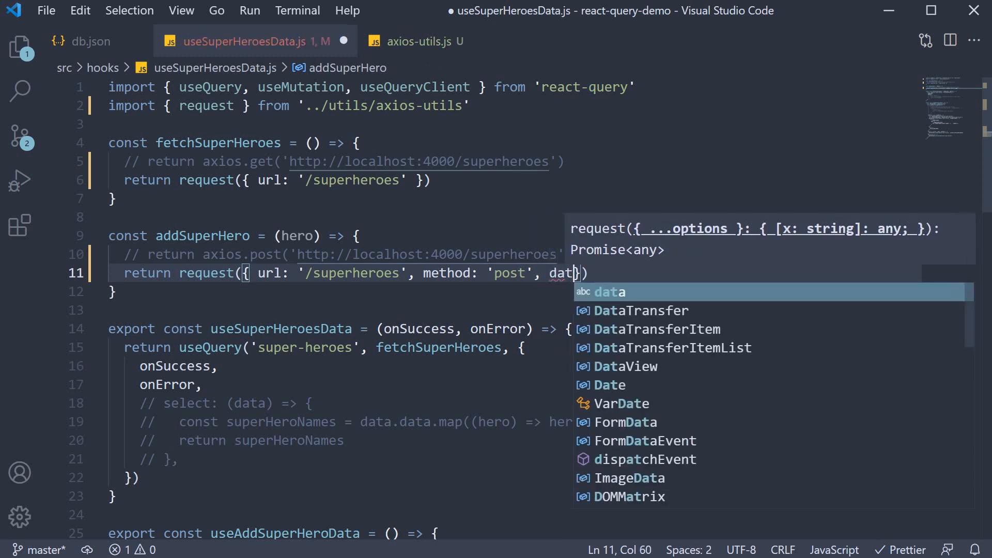
type("a: hero")
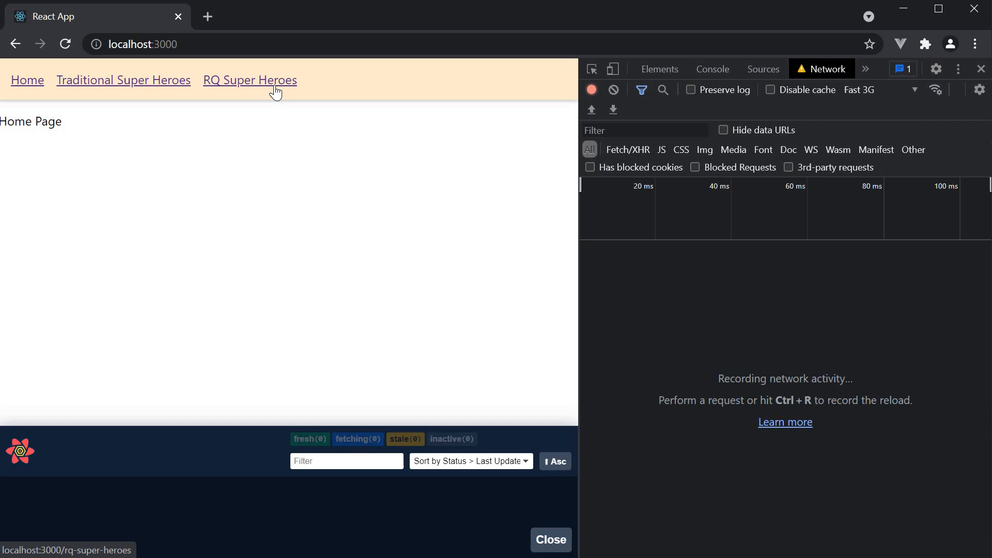
On the RQ Super Heroes page, add hero 'qwe' and check the Bearer token request header
left_click(250, 80)
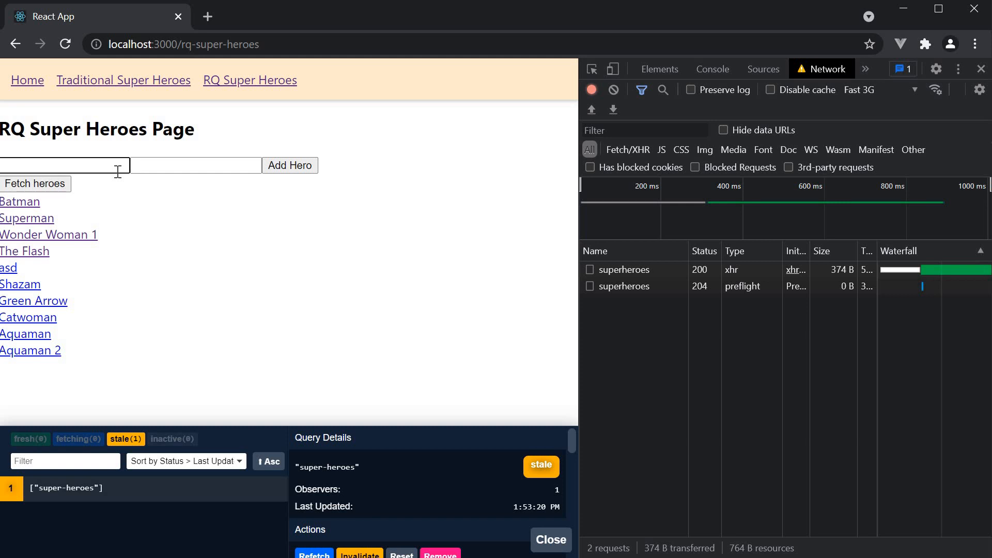
type("qwe")
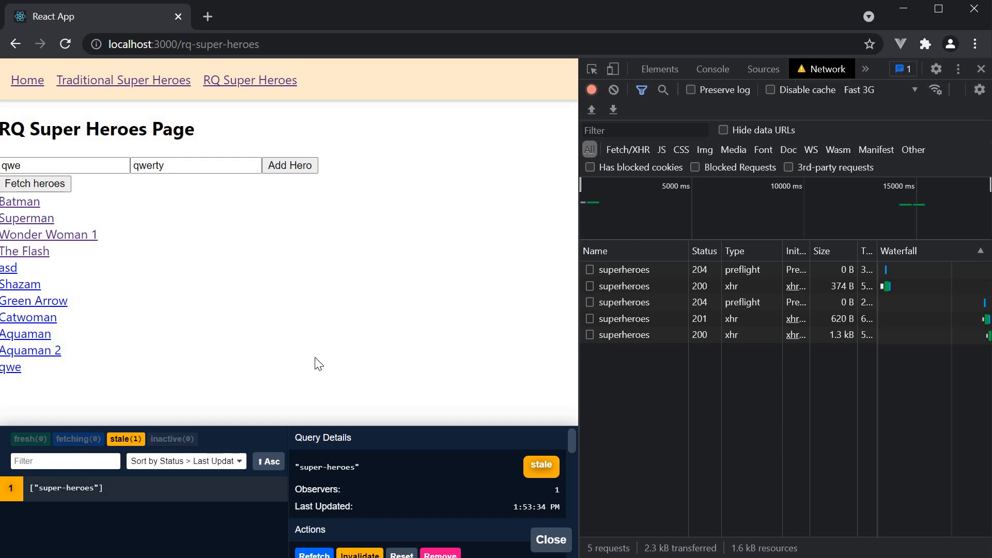
mouse_move(577, 352)
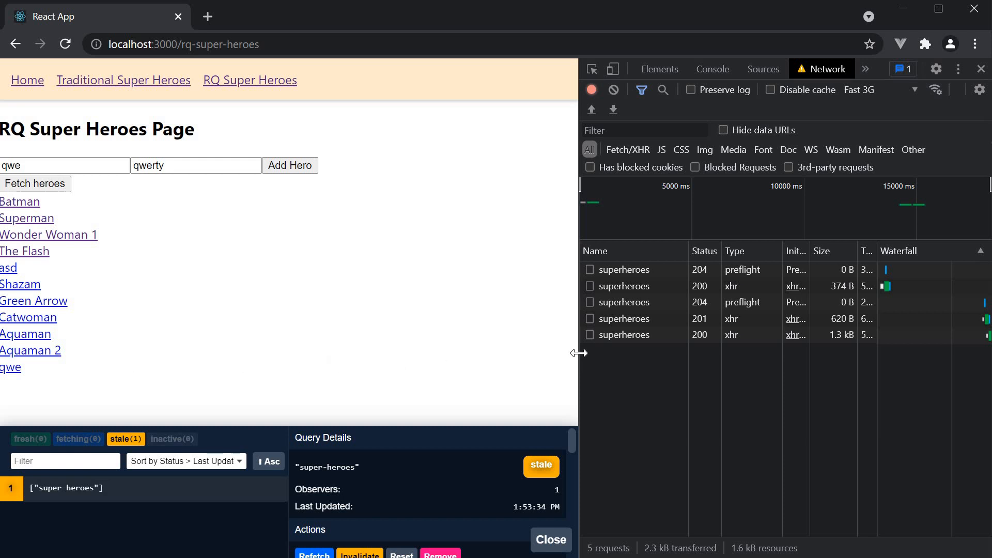
left_click(624, 286)
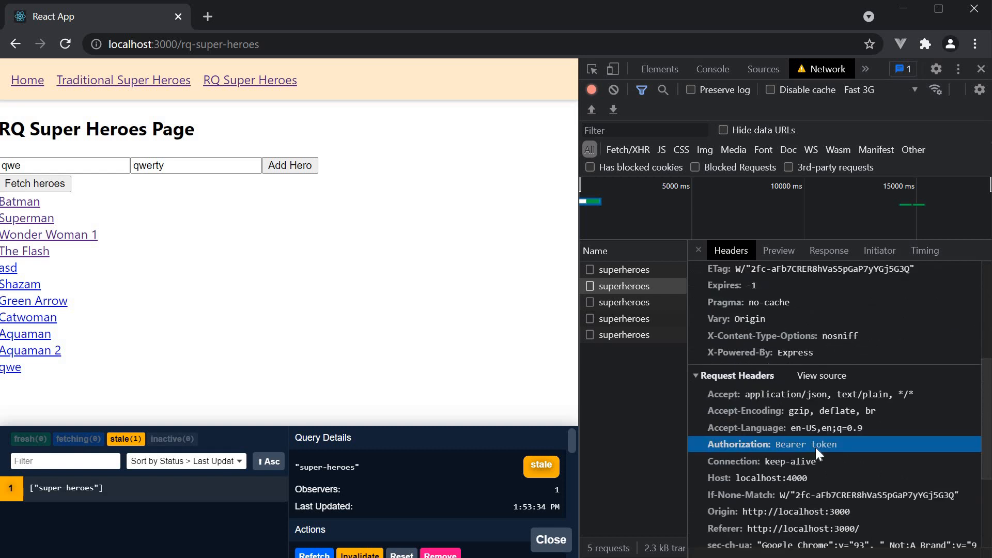
mouse_move(818, 453)
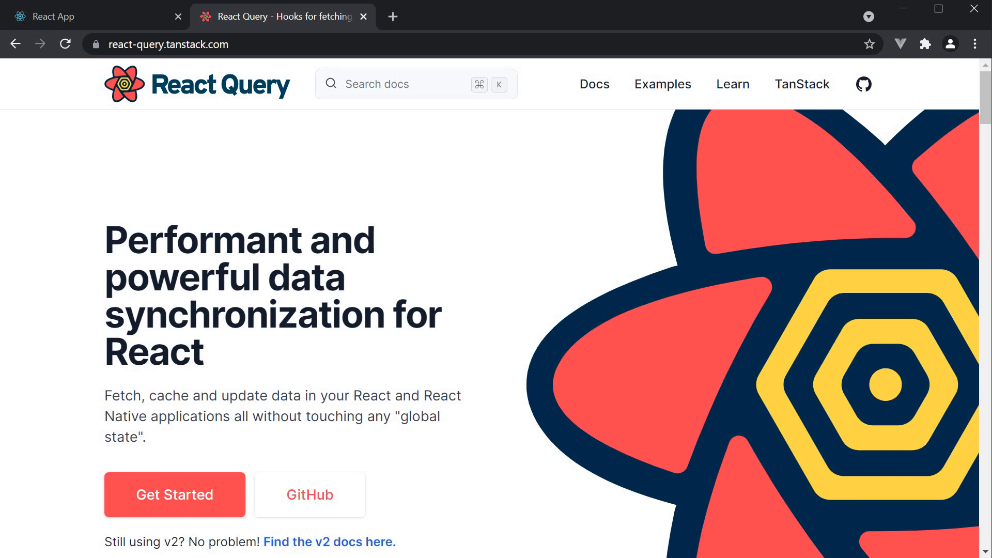
mouse_move(435, 331)
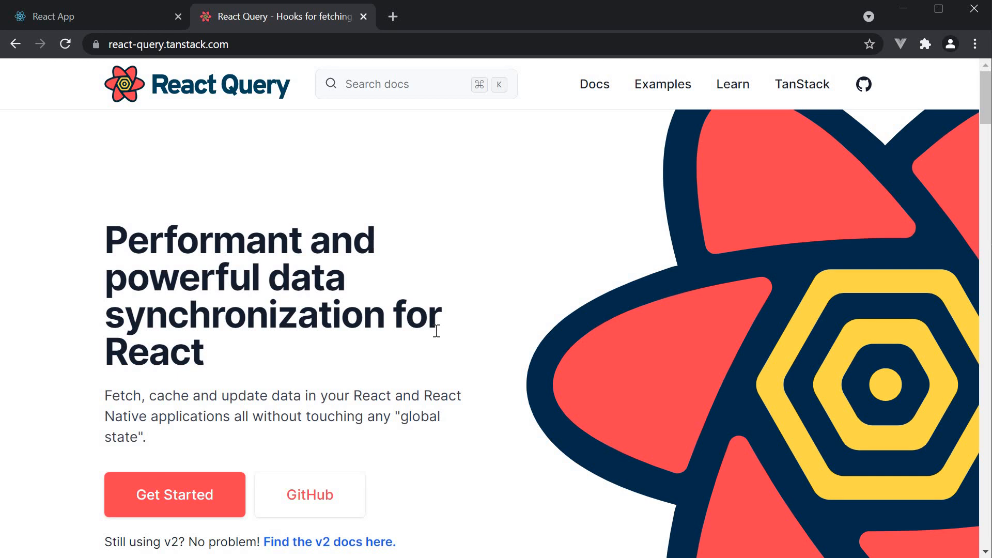